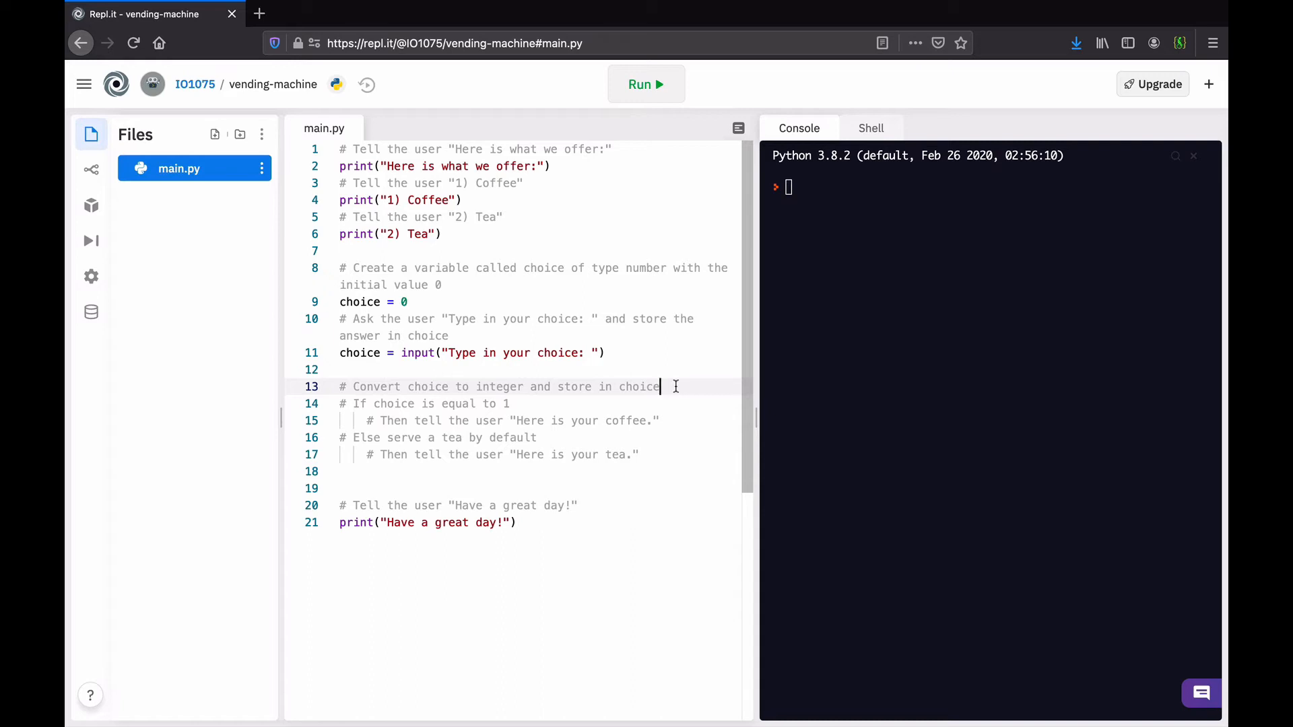
pyautogui.moveTo(366, 217)
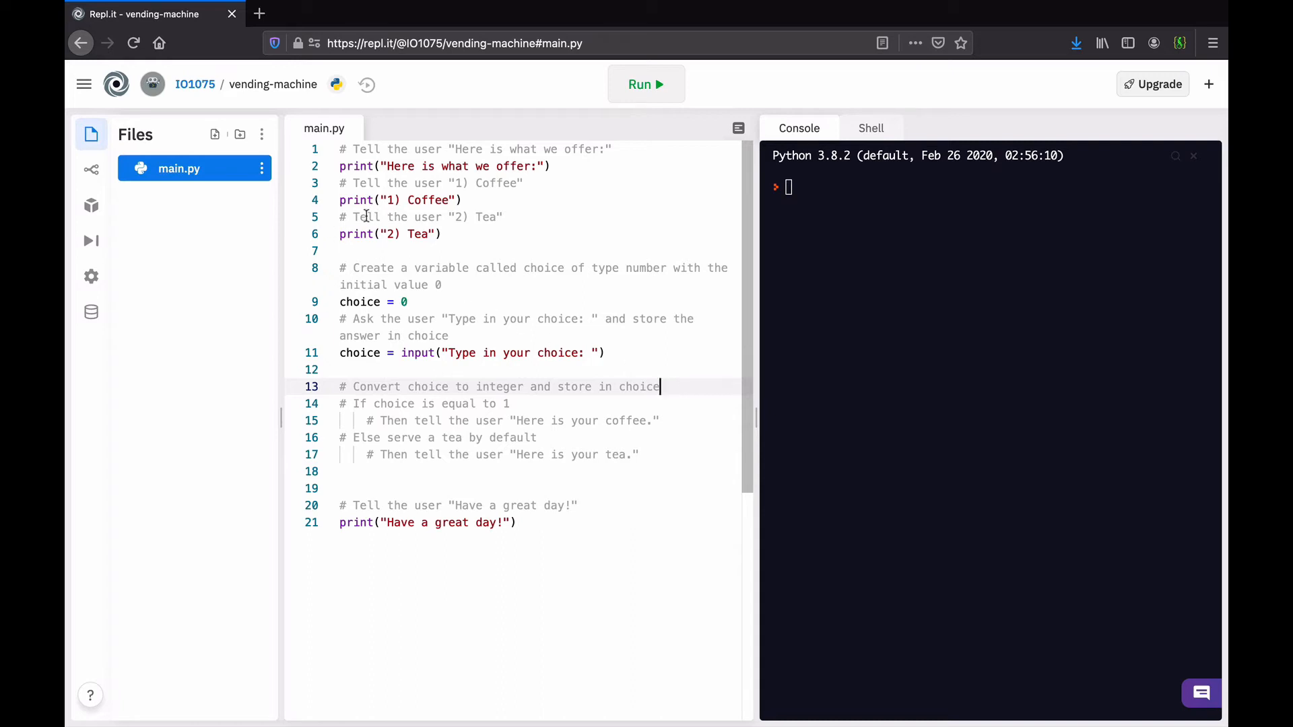
pyautogui.moveTo(533, 212)
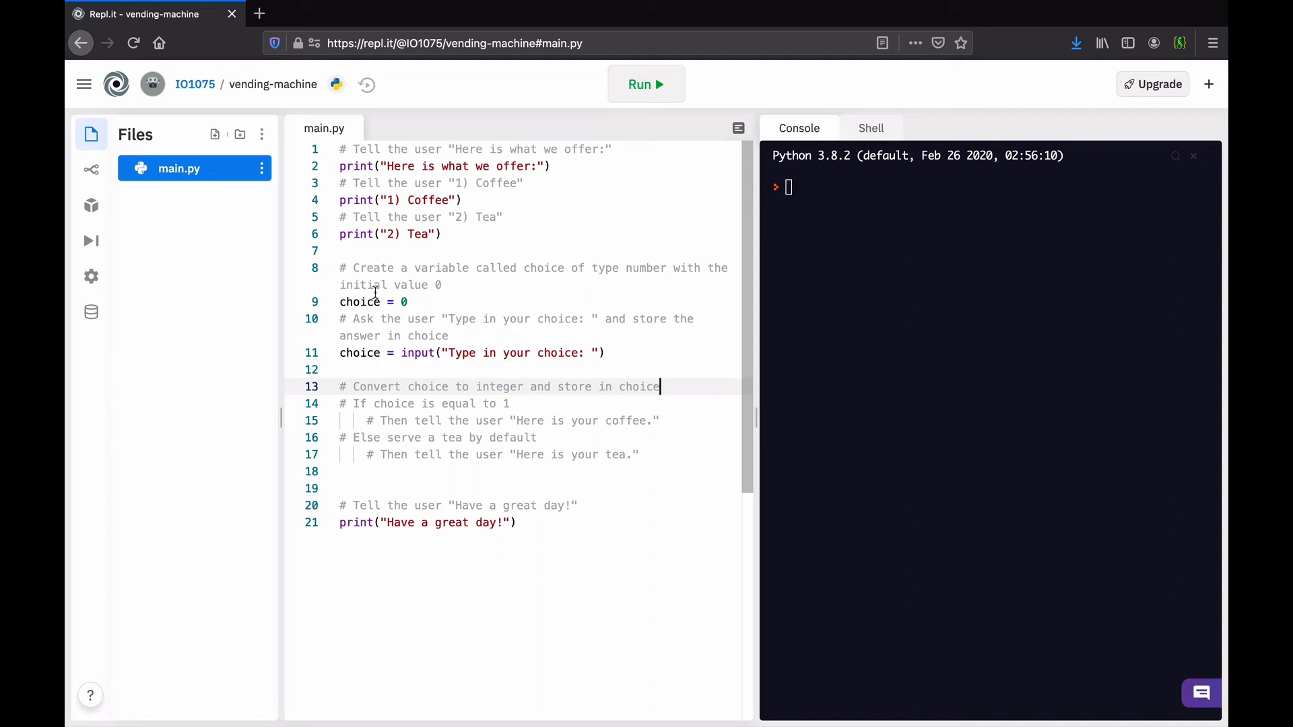
pyautogui.moveTo(430, 301)
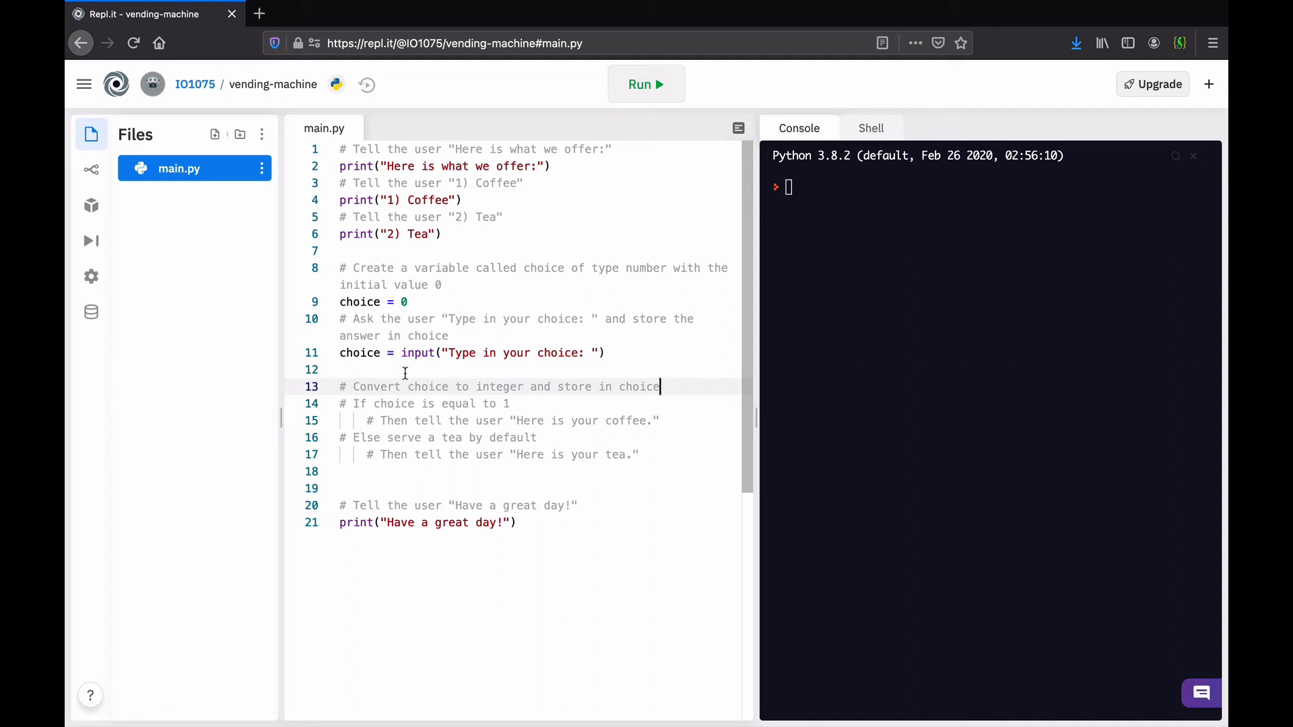
pyautogui.moveTo(418, 366)
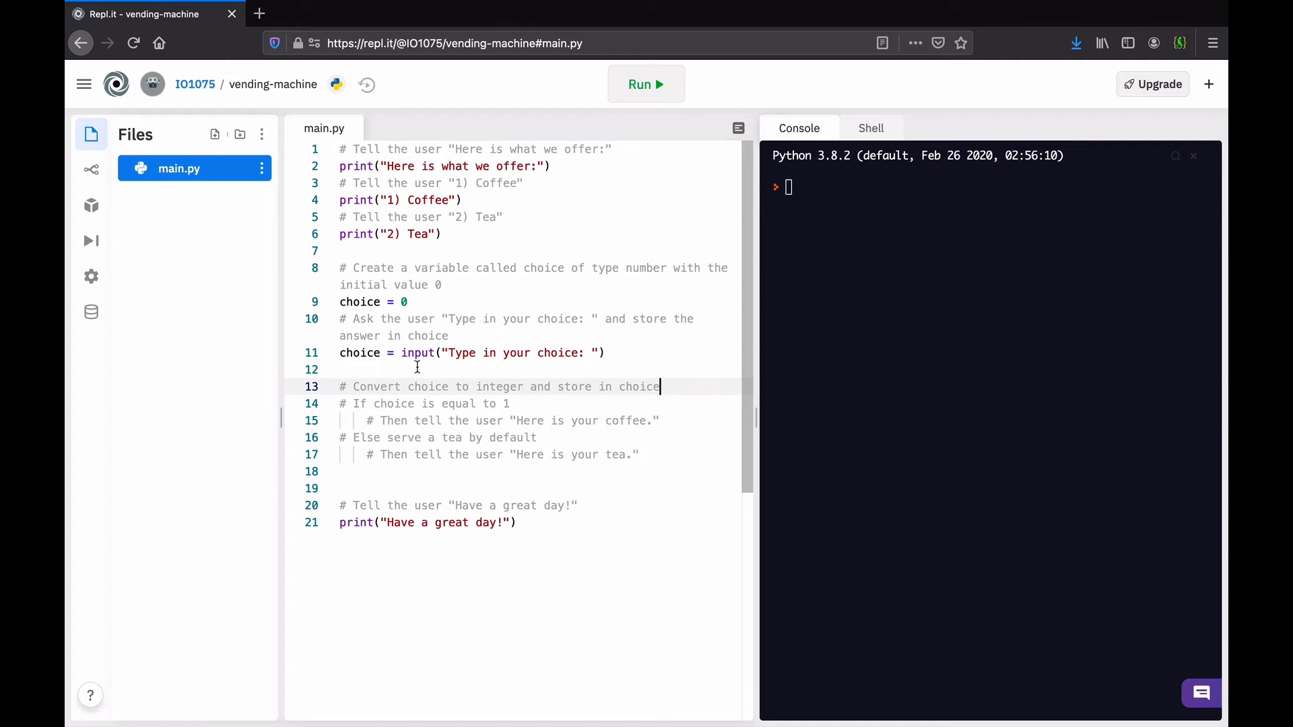
pyautogui.moveTo(580, 328)
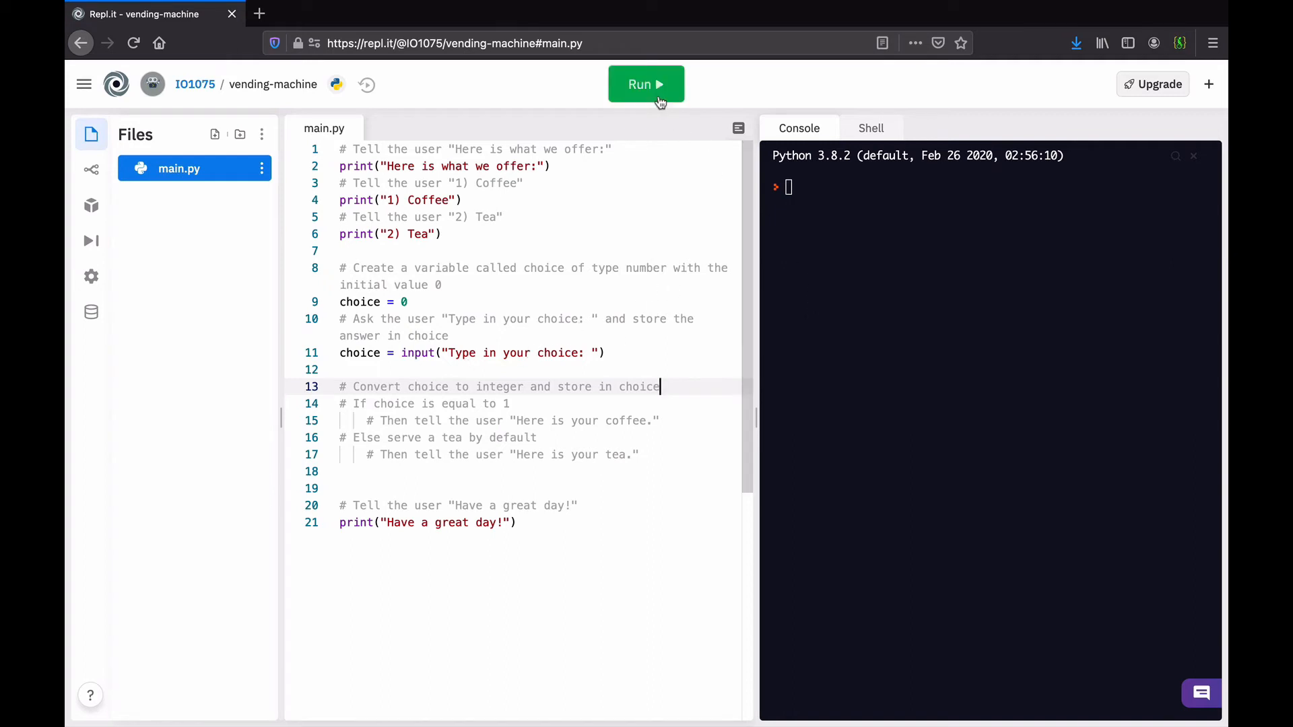
# Run the program and enter choice 1, seeing the menu then only "Have a great day!"
pyautogui.click(645, 83)
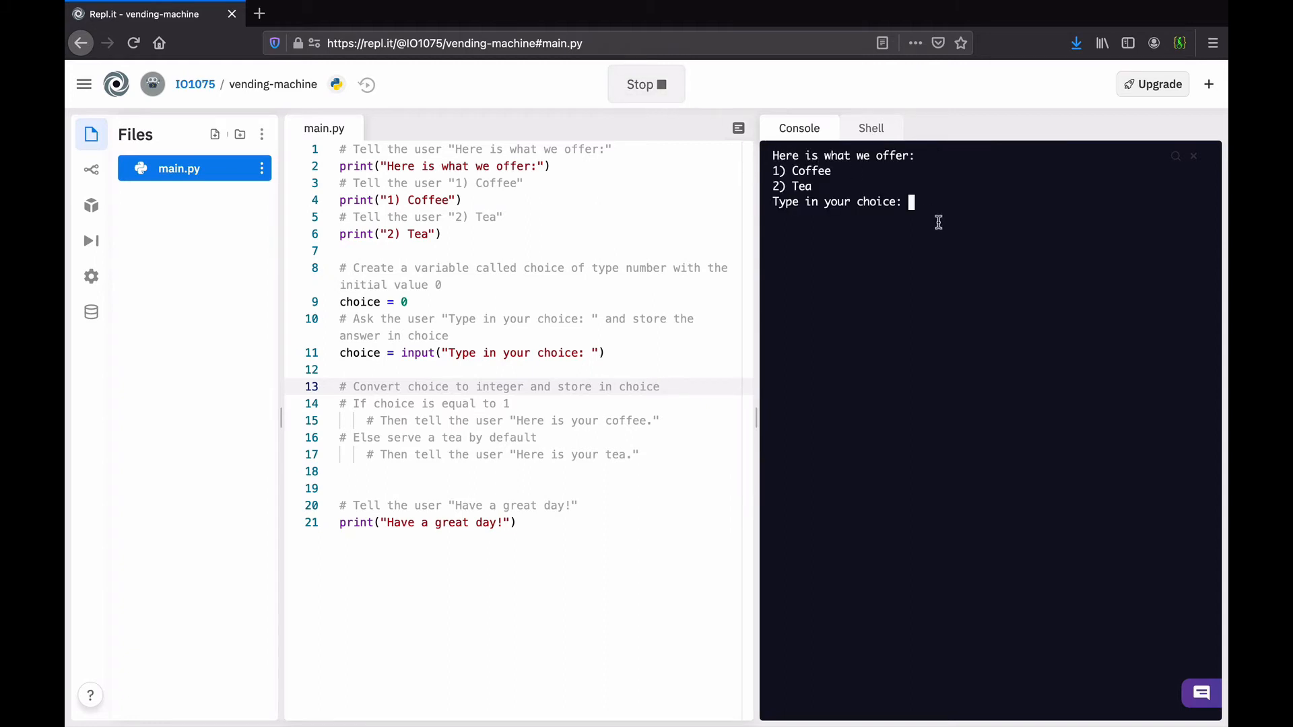
pyautogui.write('1')
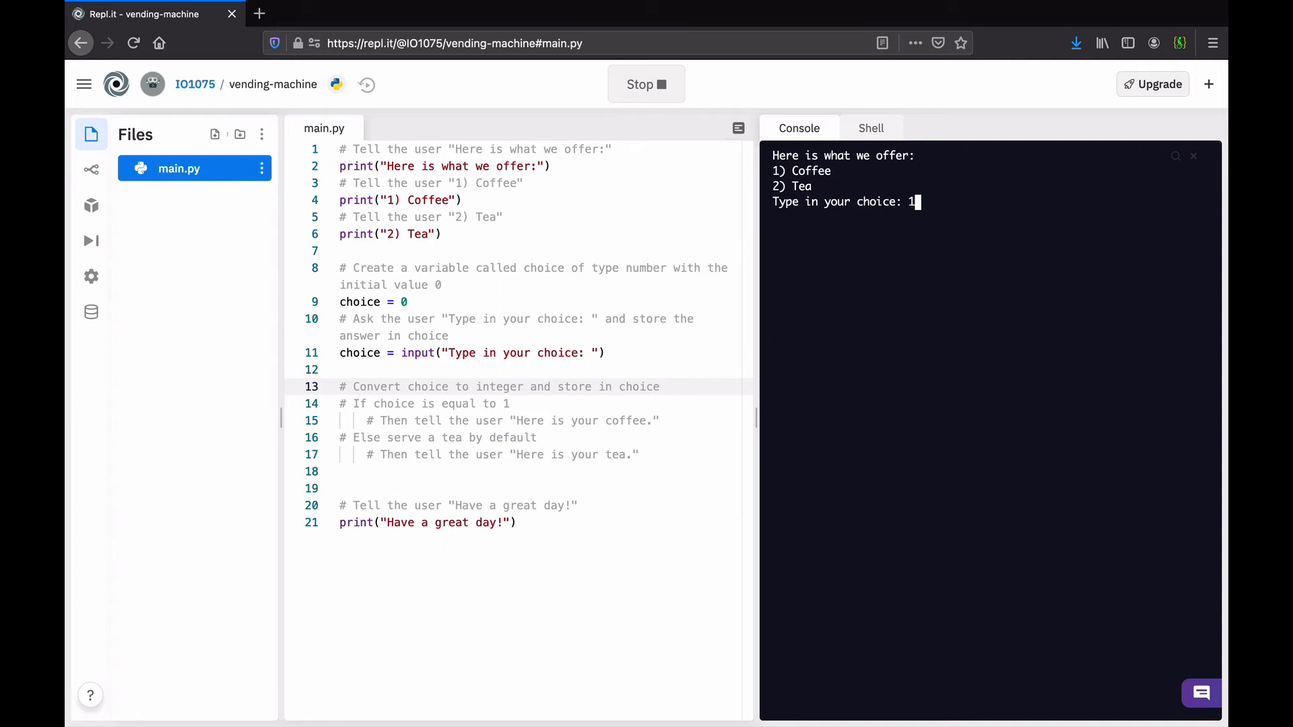
pyautogui.press('Return')
pyautogui.write('choice =')
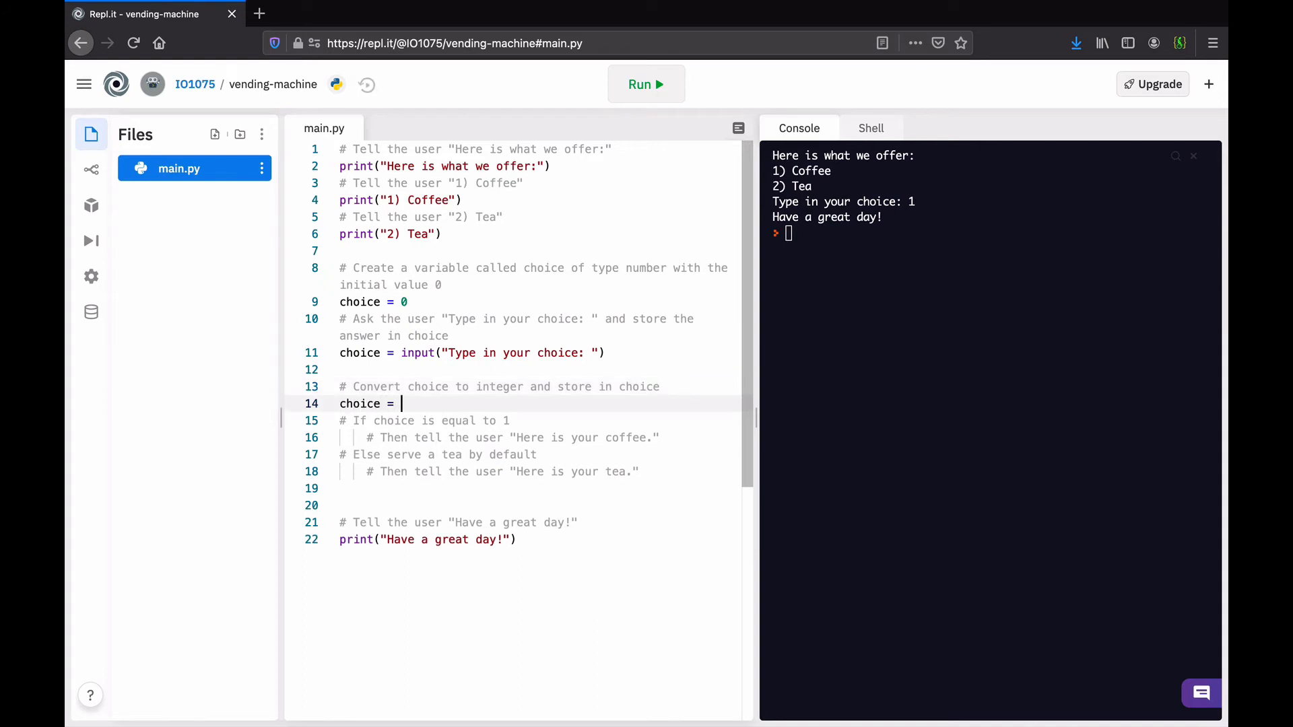
# Complete line 14 as choice = int(choice) to convert the input to an integer
pyautogui.write('int()')
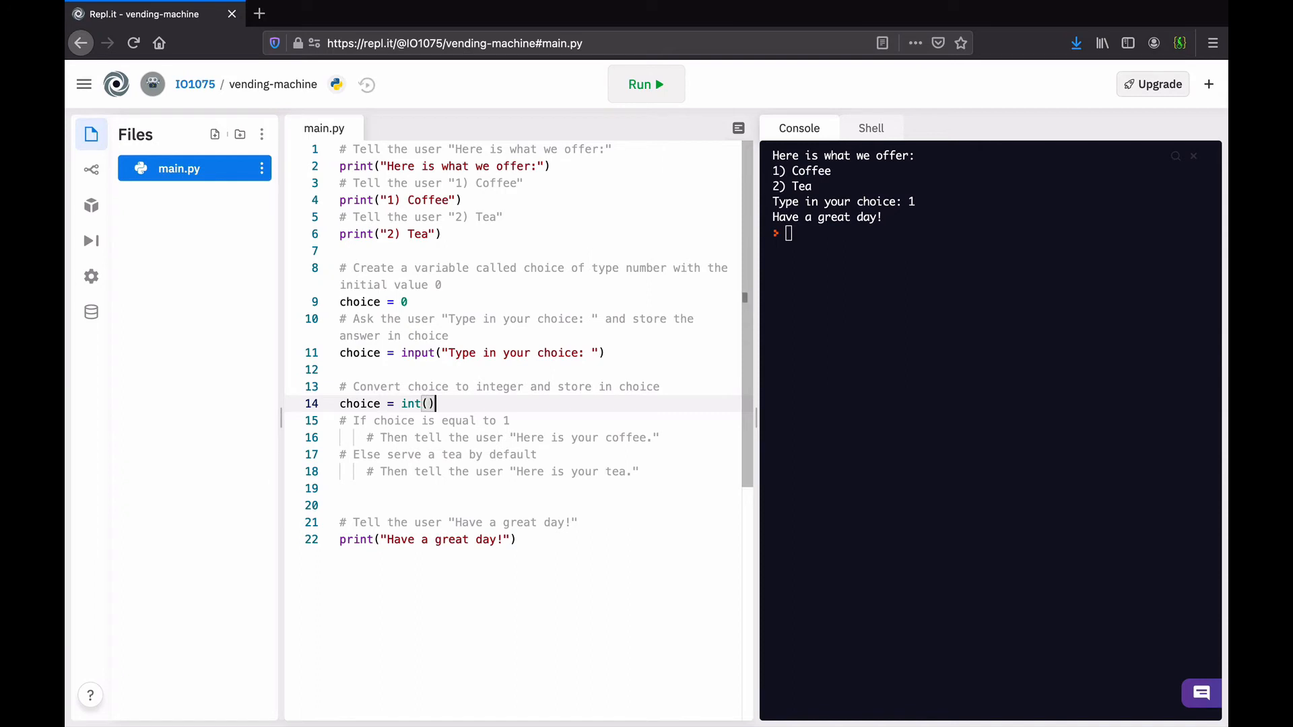
pyautogui.write('choice')
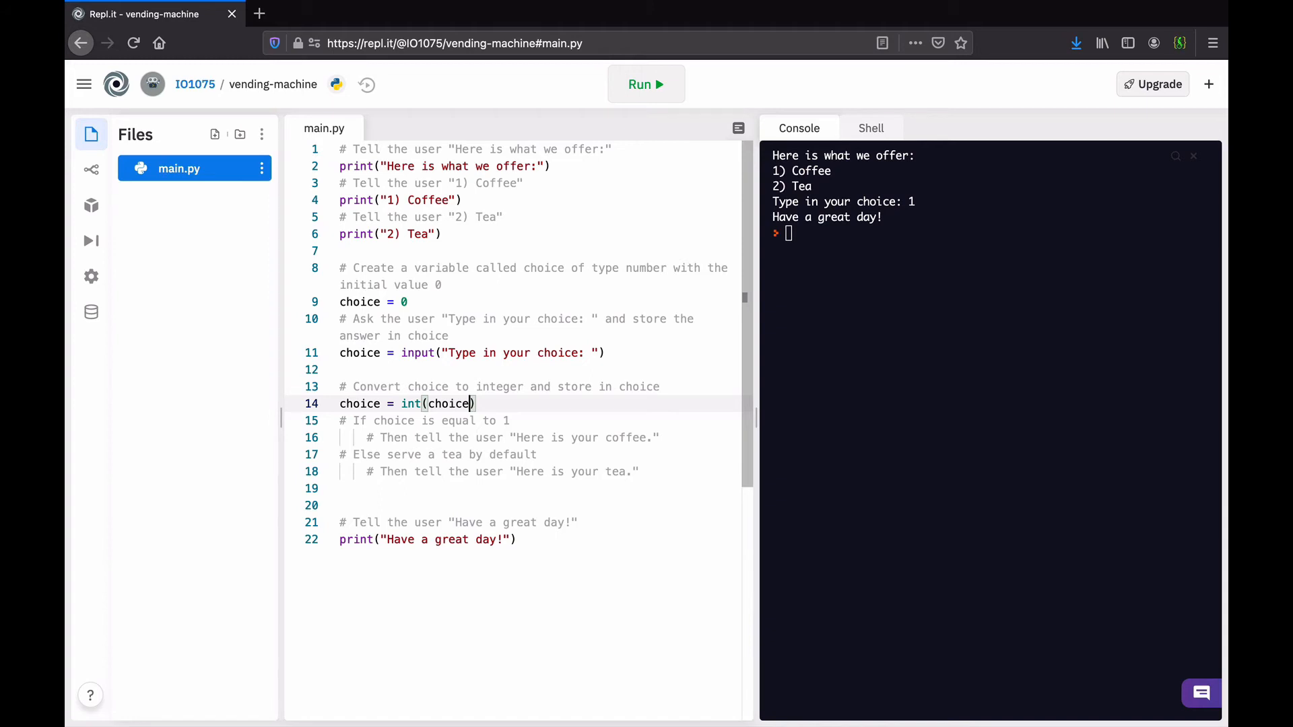
pyautogui.click(476, 421)
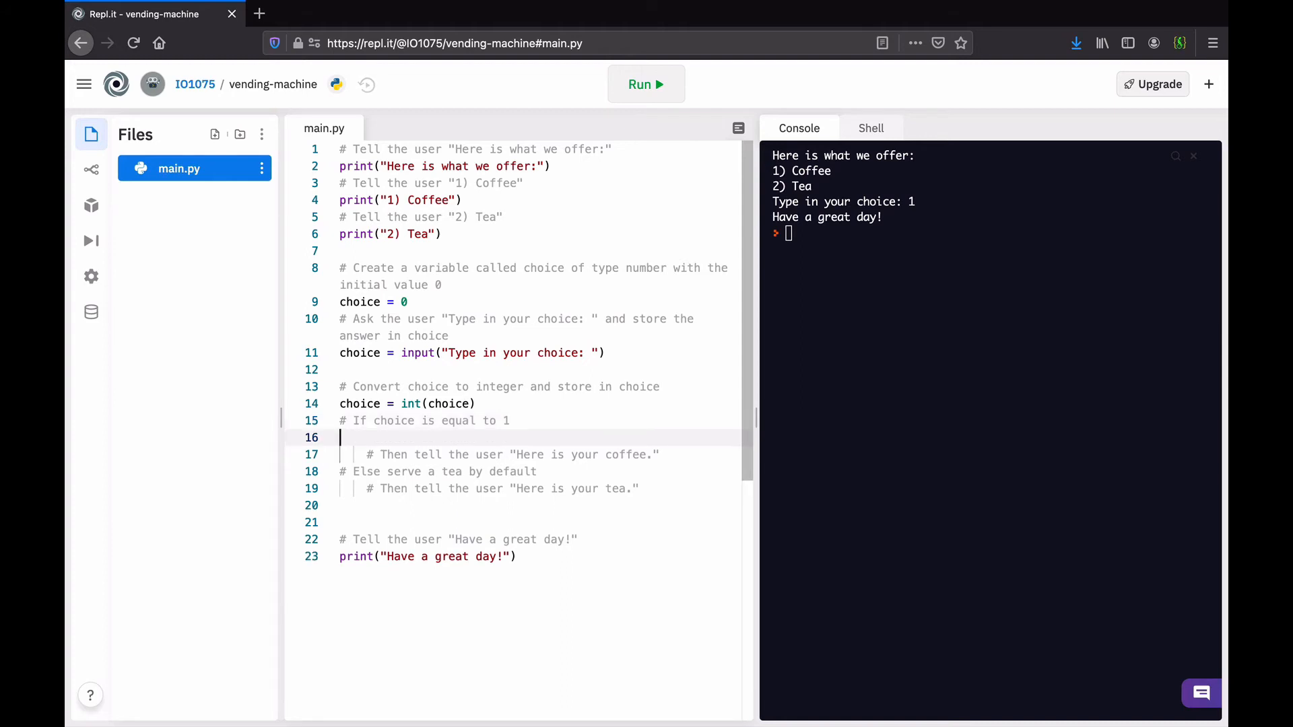
# Write the condition if choice == 1: for the coffee branch
pyautogui.write('if')
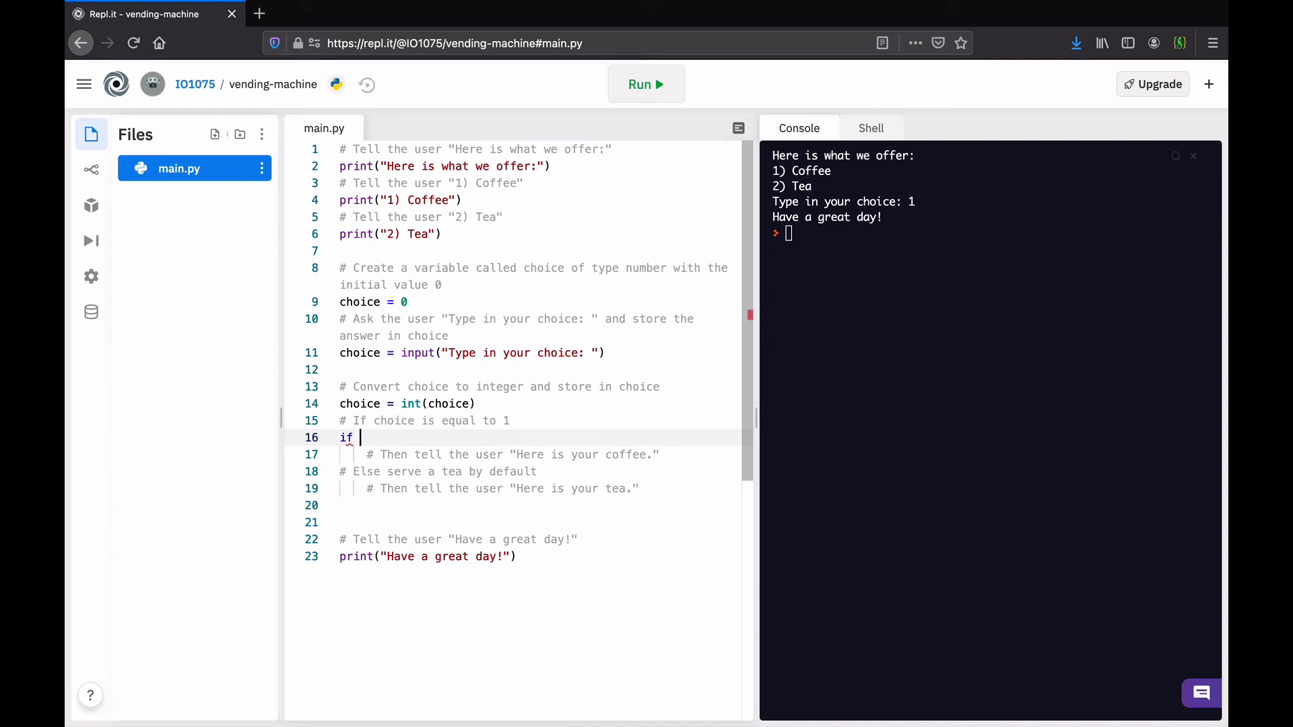
pyautogui.write('choi')
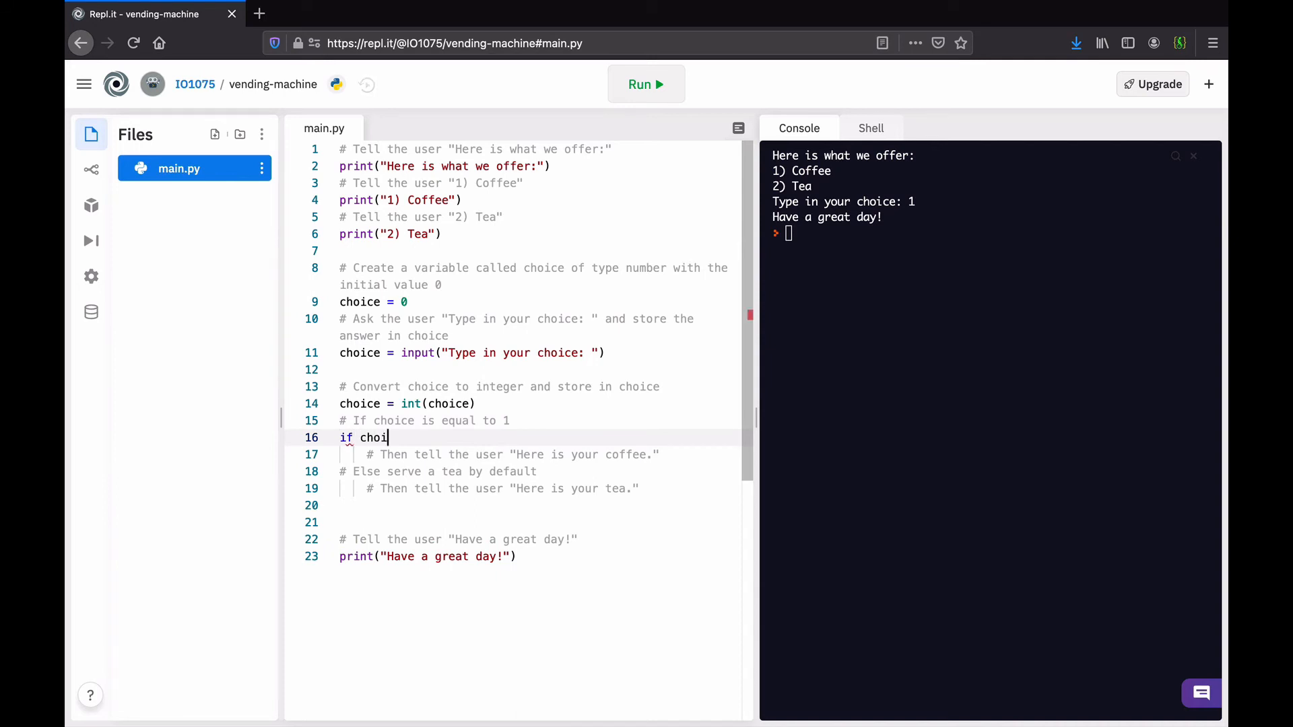
pyautogui.write('ce')
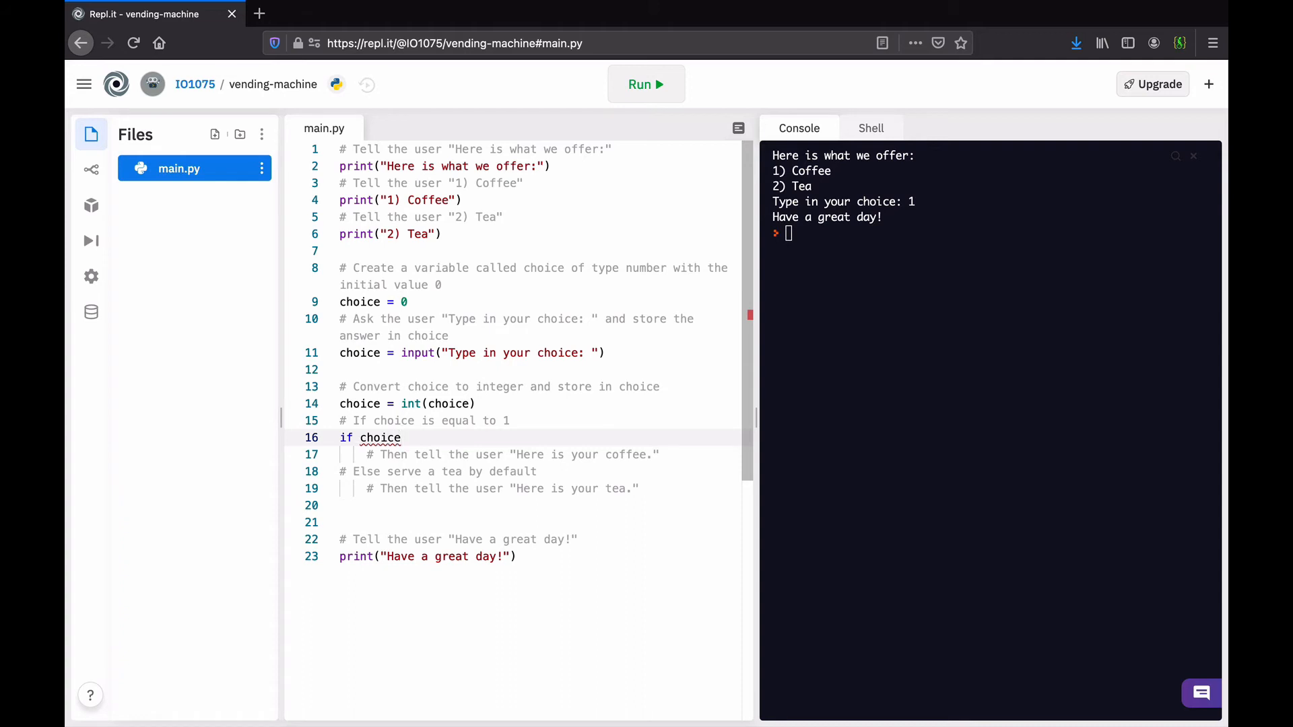
pyautogui.write('==')
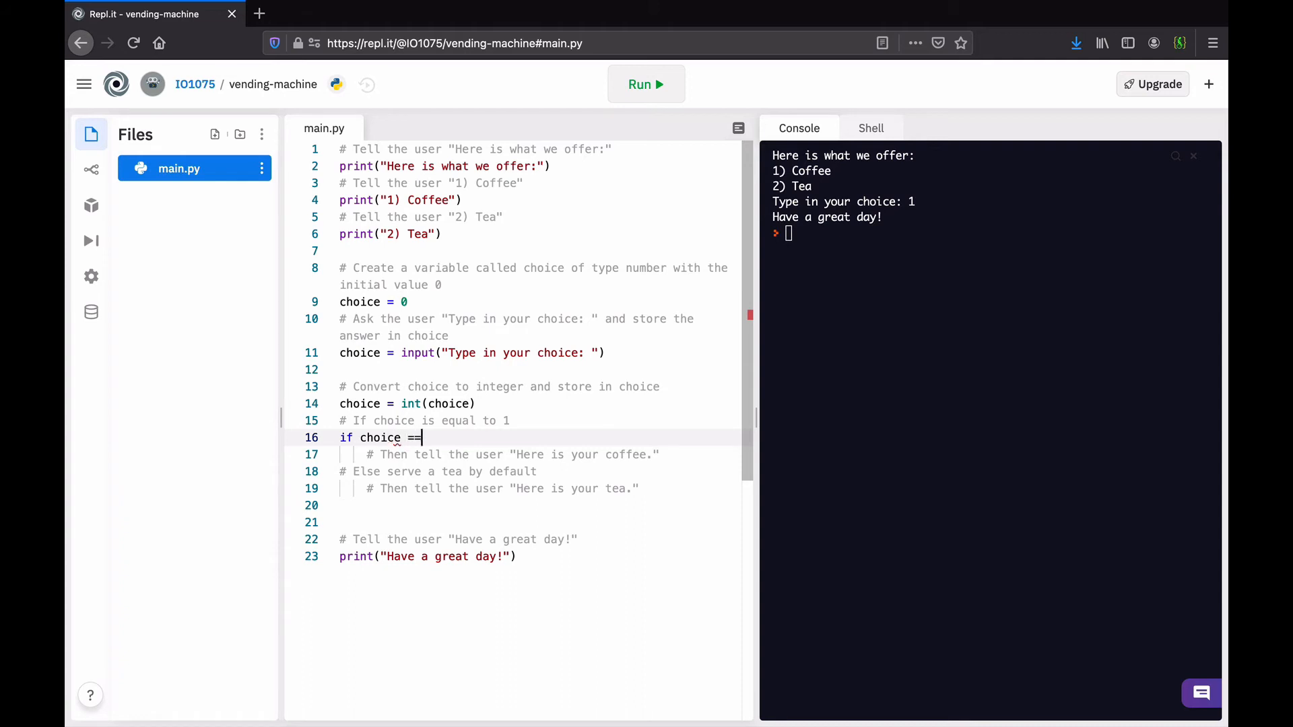
pyautogui.write('1')
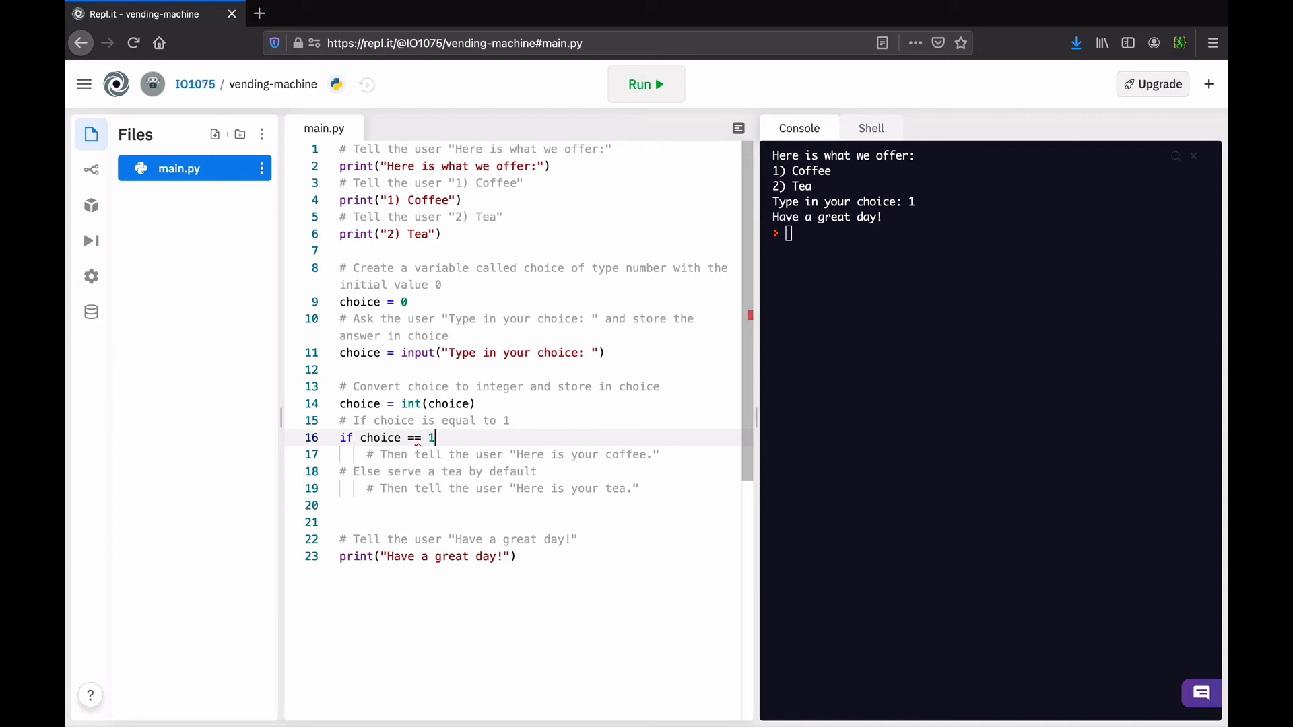
pyautogui.write(':')
pyautogui.write('print')
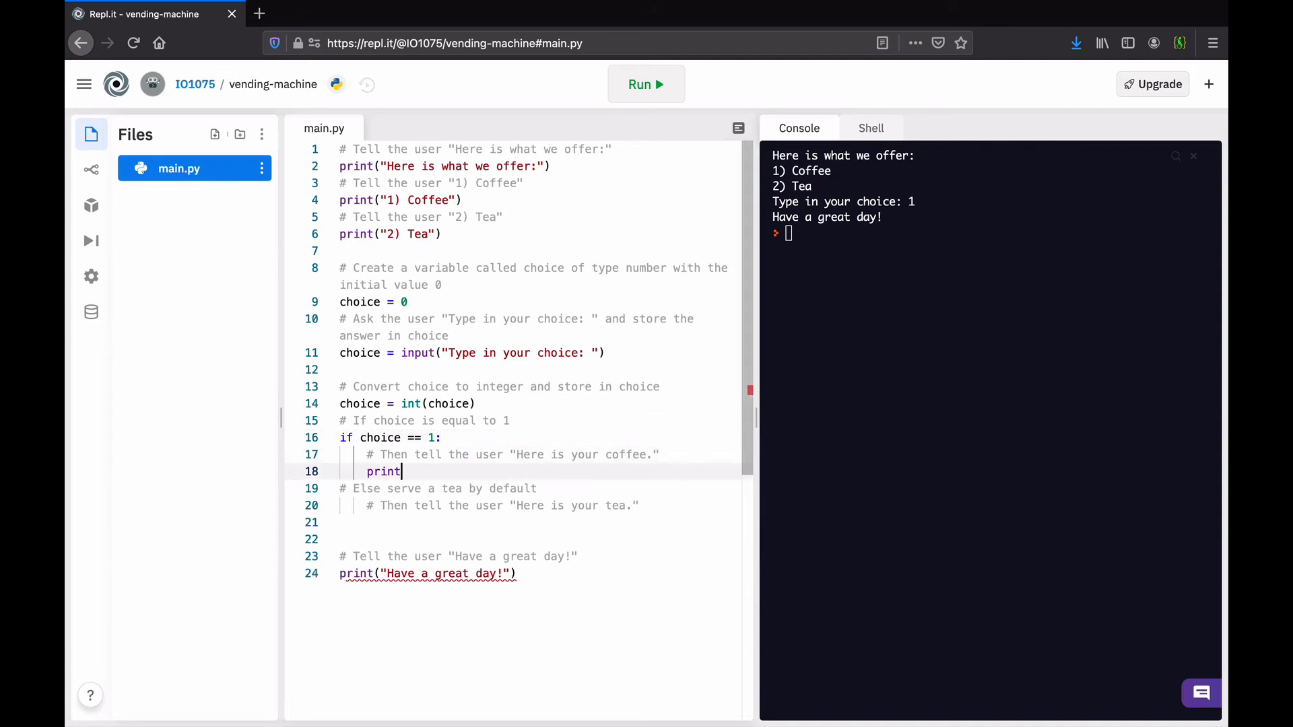
# Have the coffee branch print "Here is your coffee"
pyautogui.write('("")')
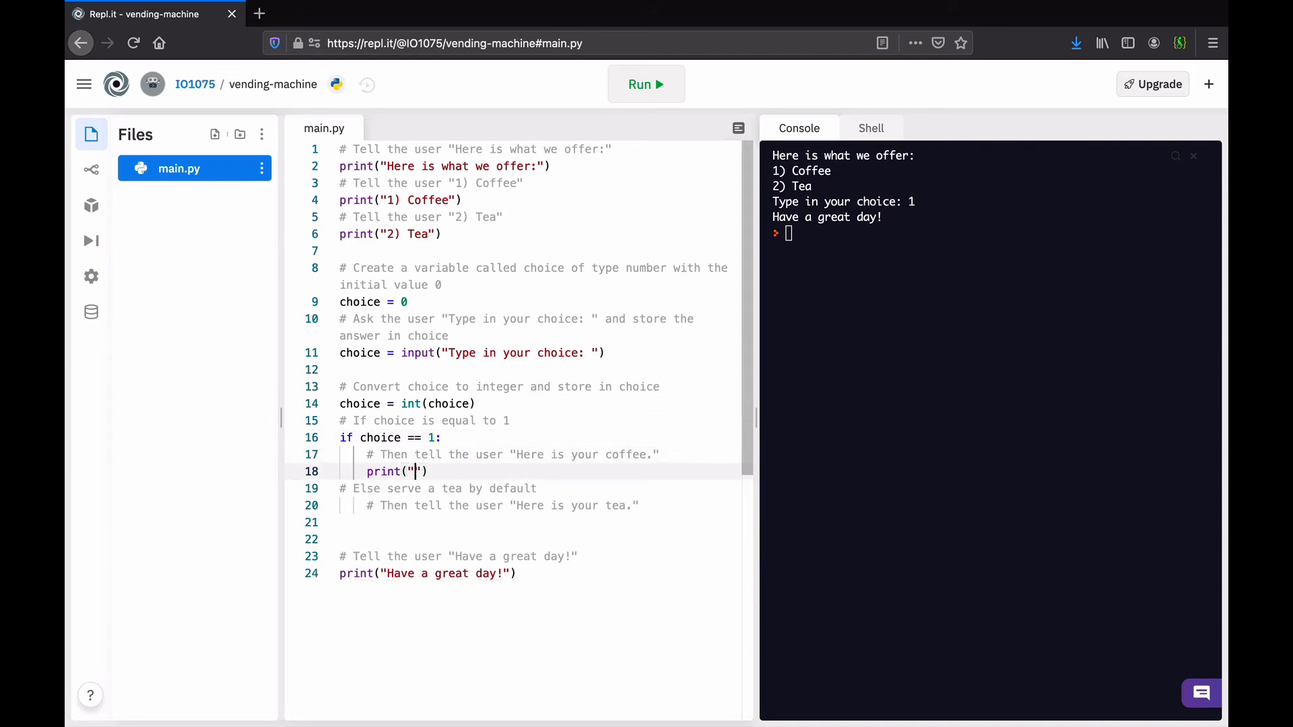
pyautogui.write('Here is')
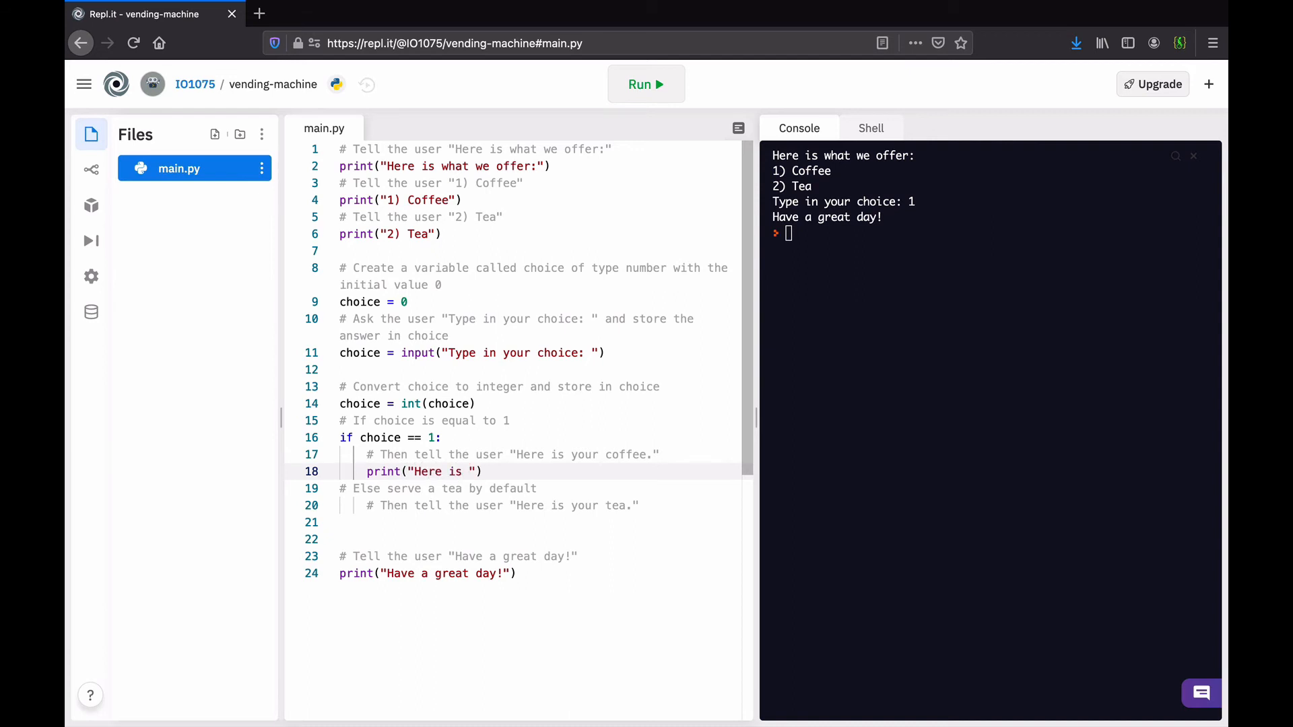
pyautogui.write('your coffee')
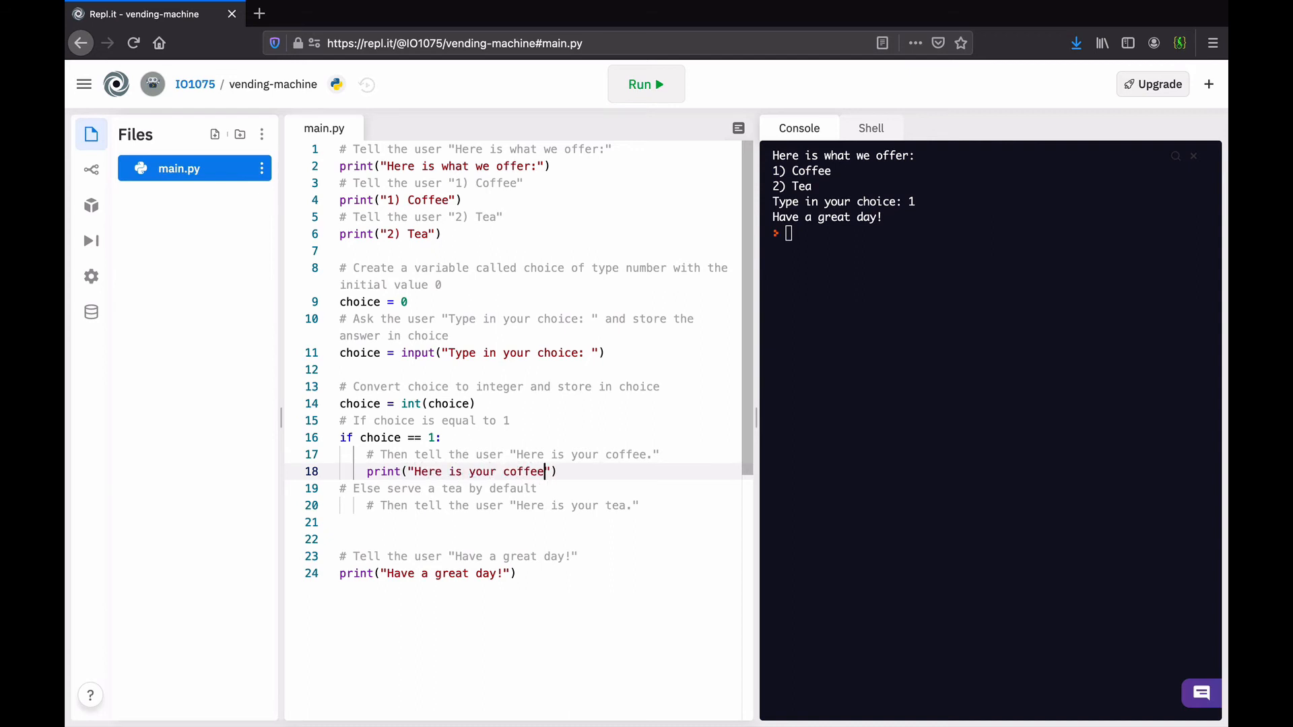
pyautogui.click(538, 488)
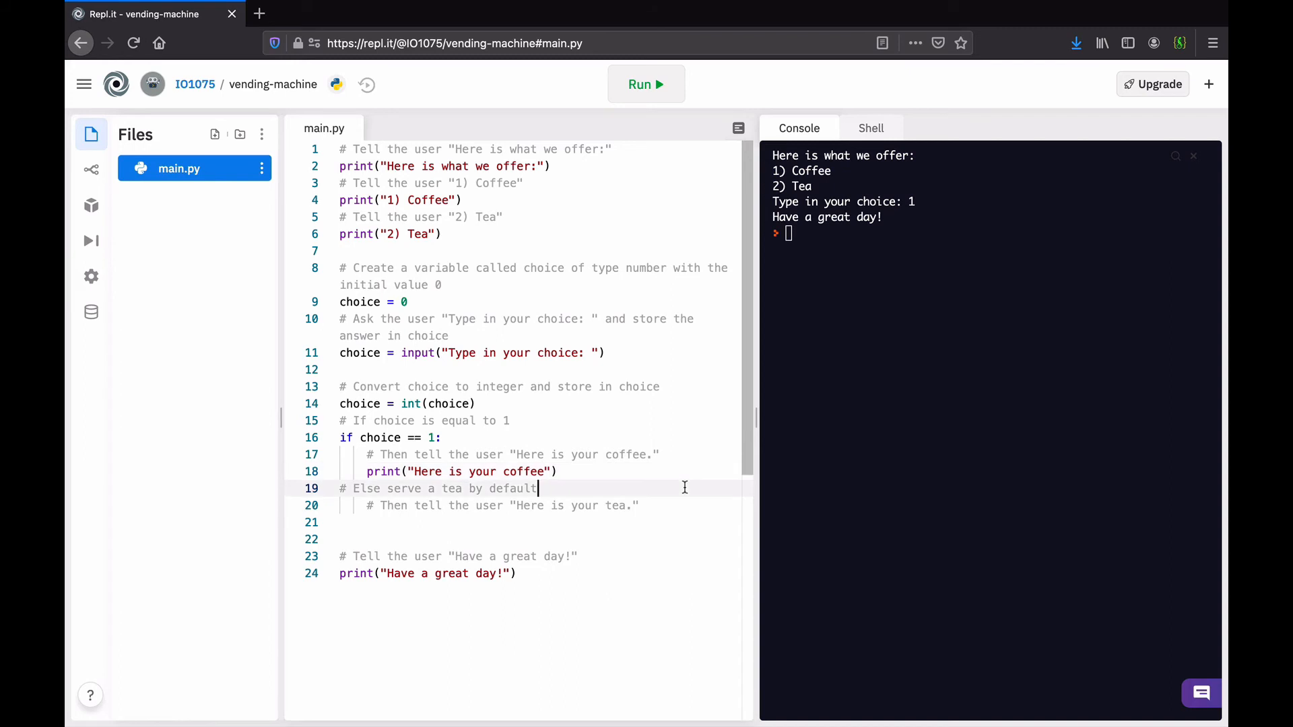
# Add an else: branch that prints "Here is your tea"
pyautogui.write('e')
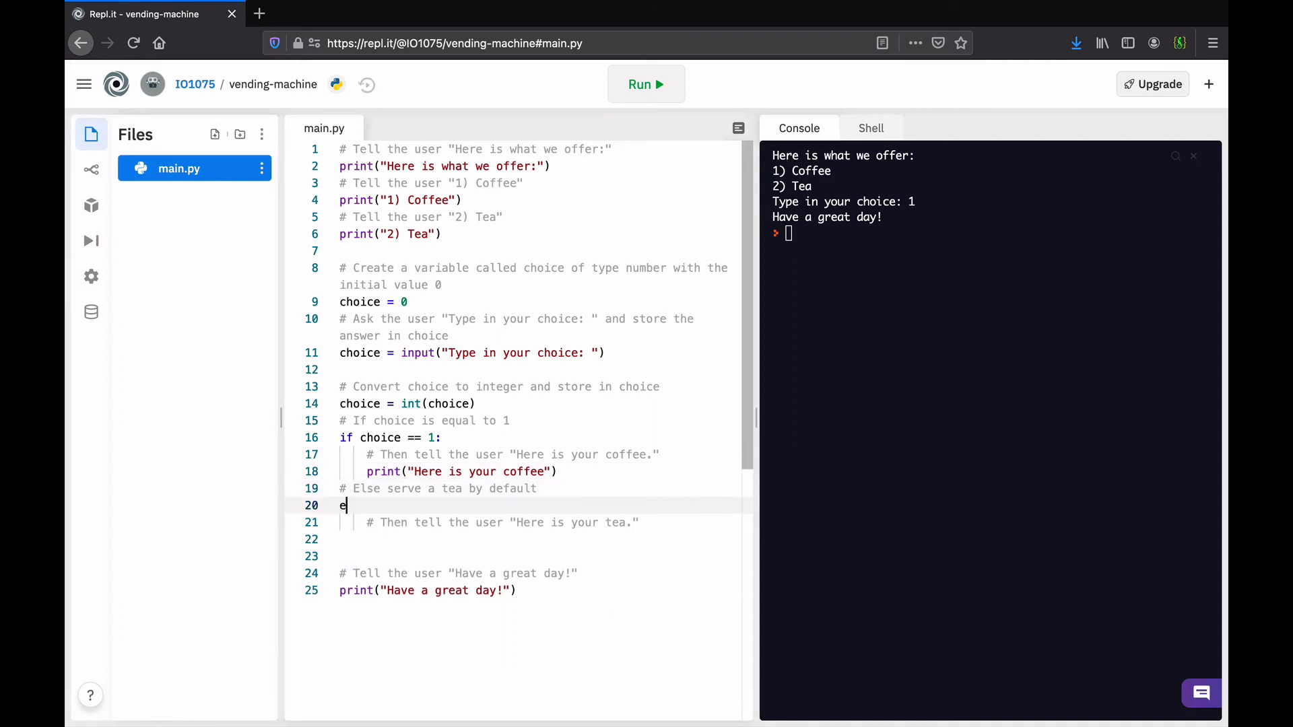
pyautogui.write('lse')
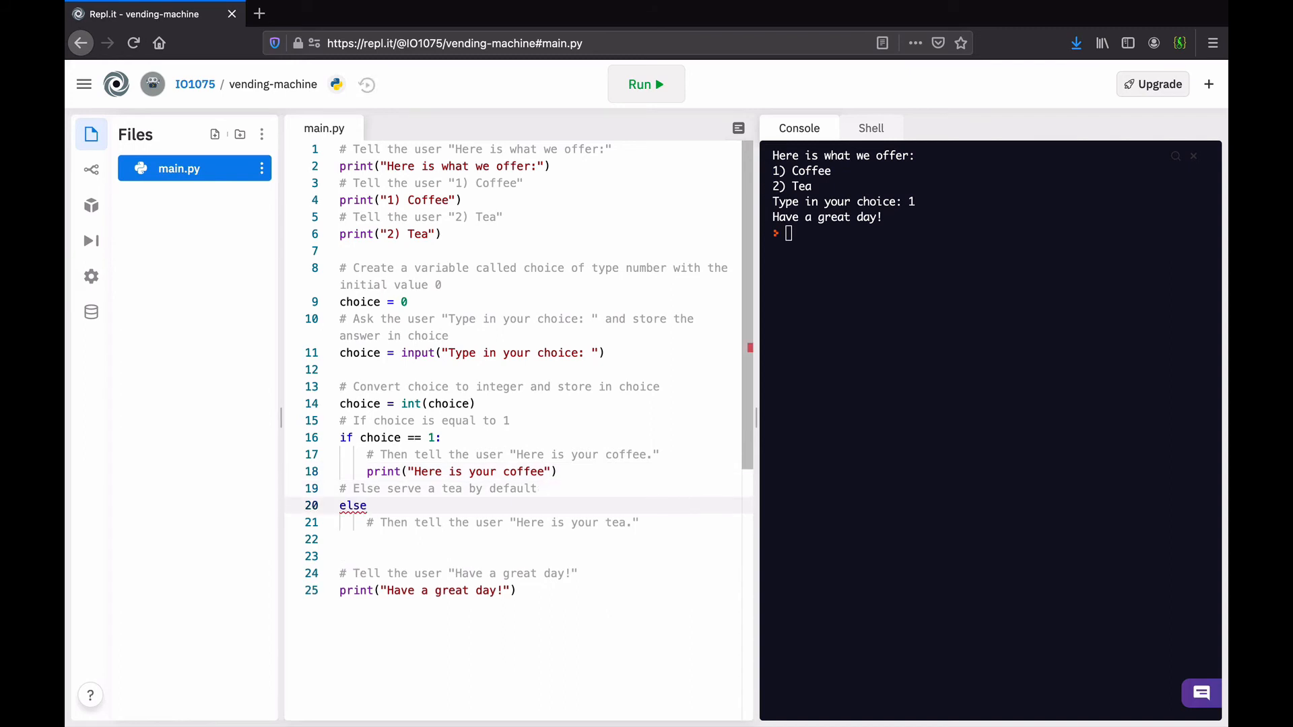
pyautogui.write(':')
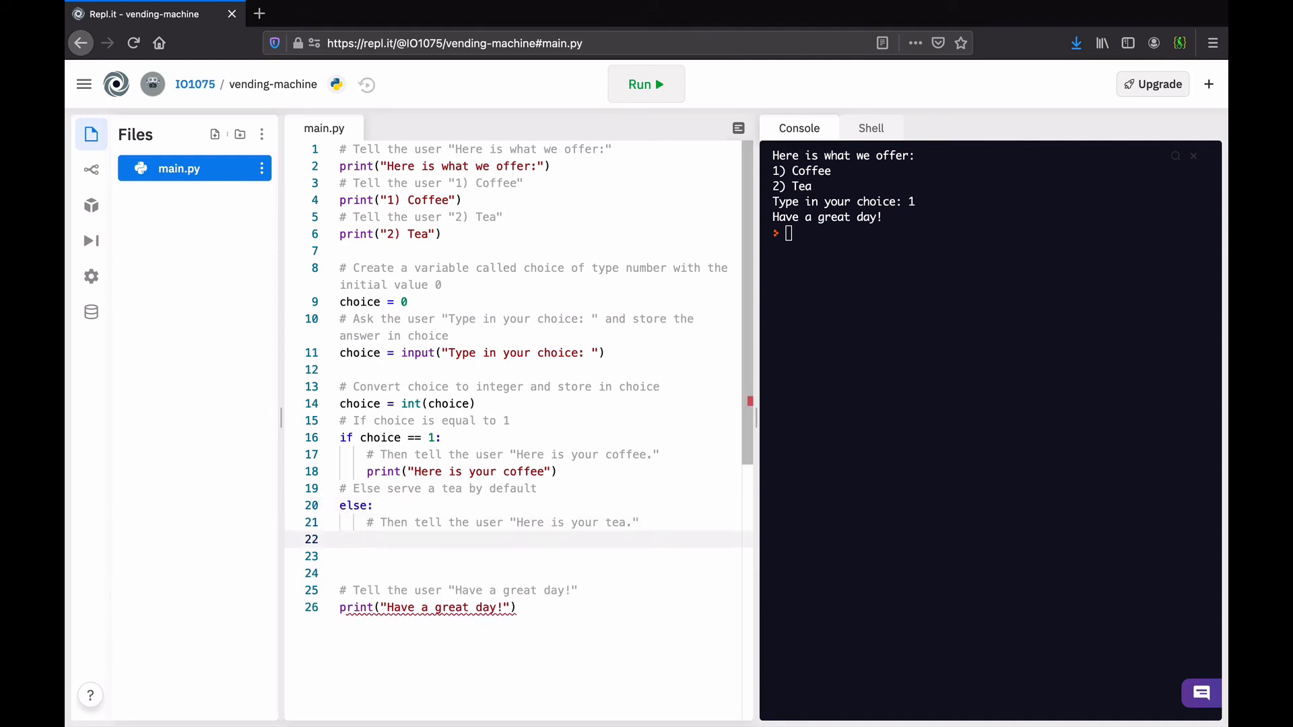
pyautogui.write('print(')
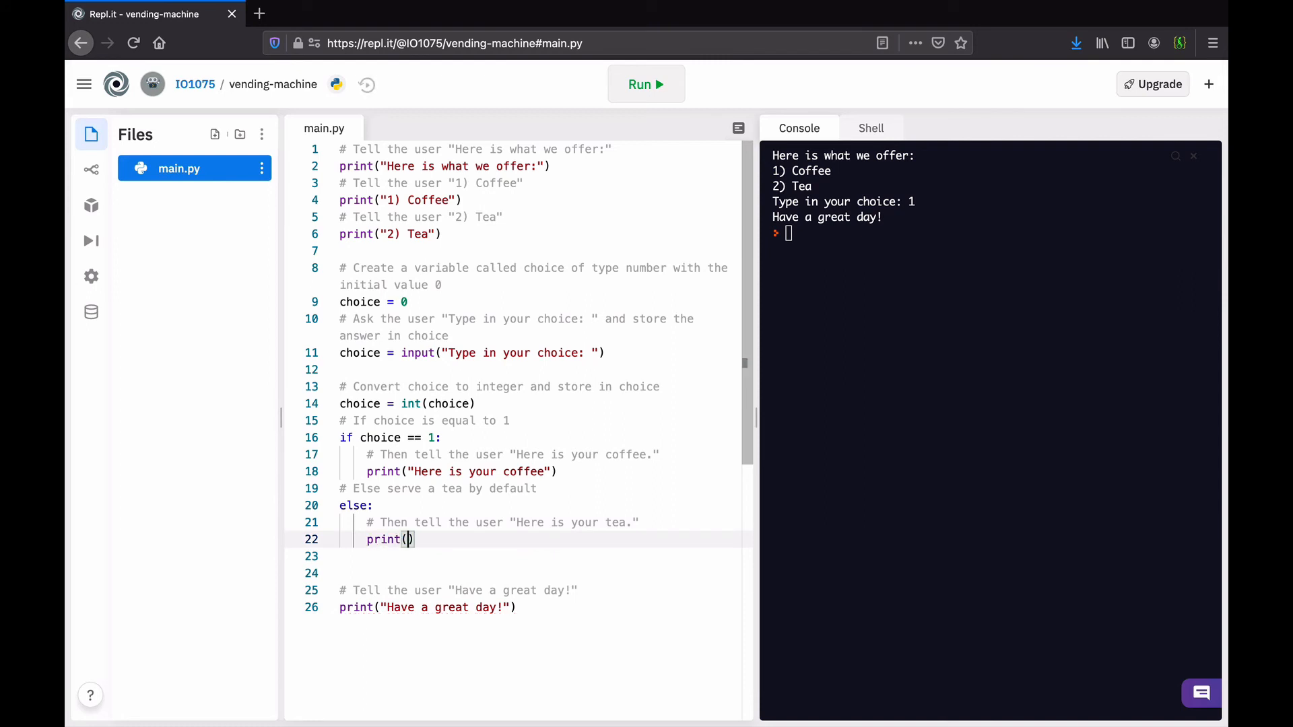
pyautogui.write('"Here is"')
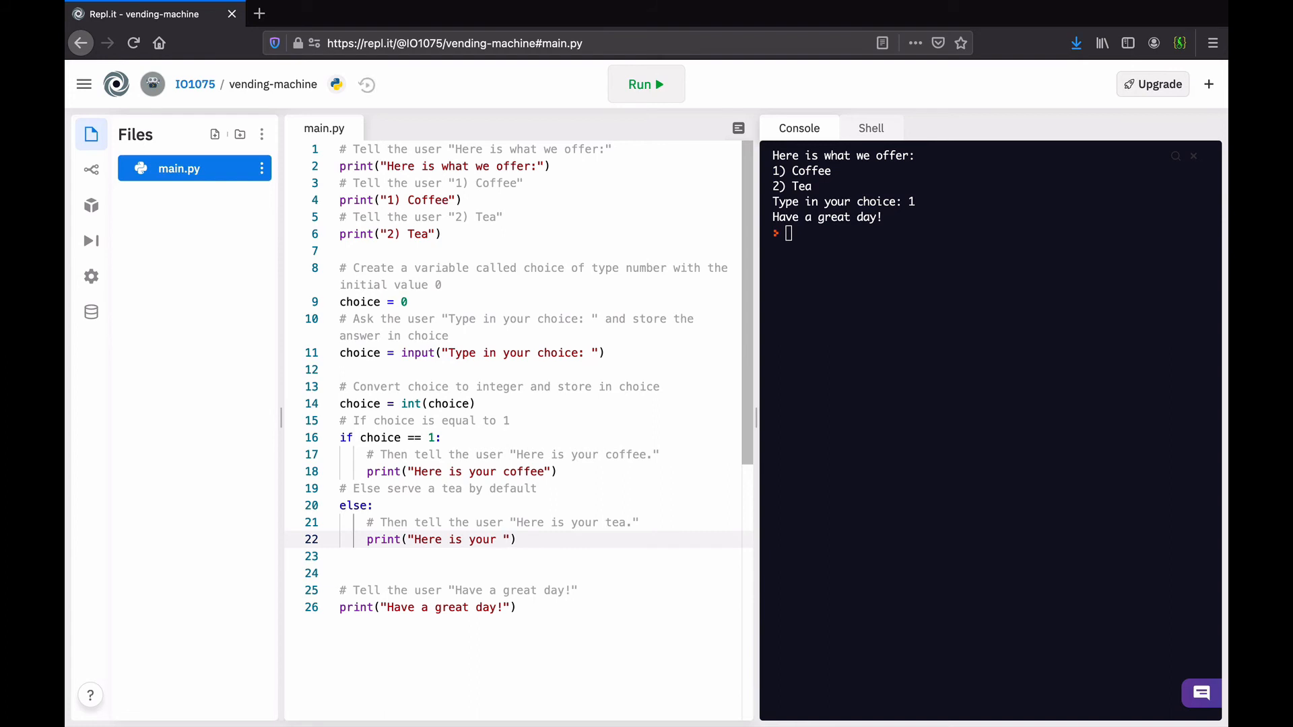
pyautogui.write('tea')
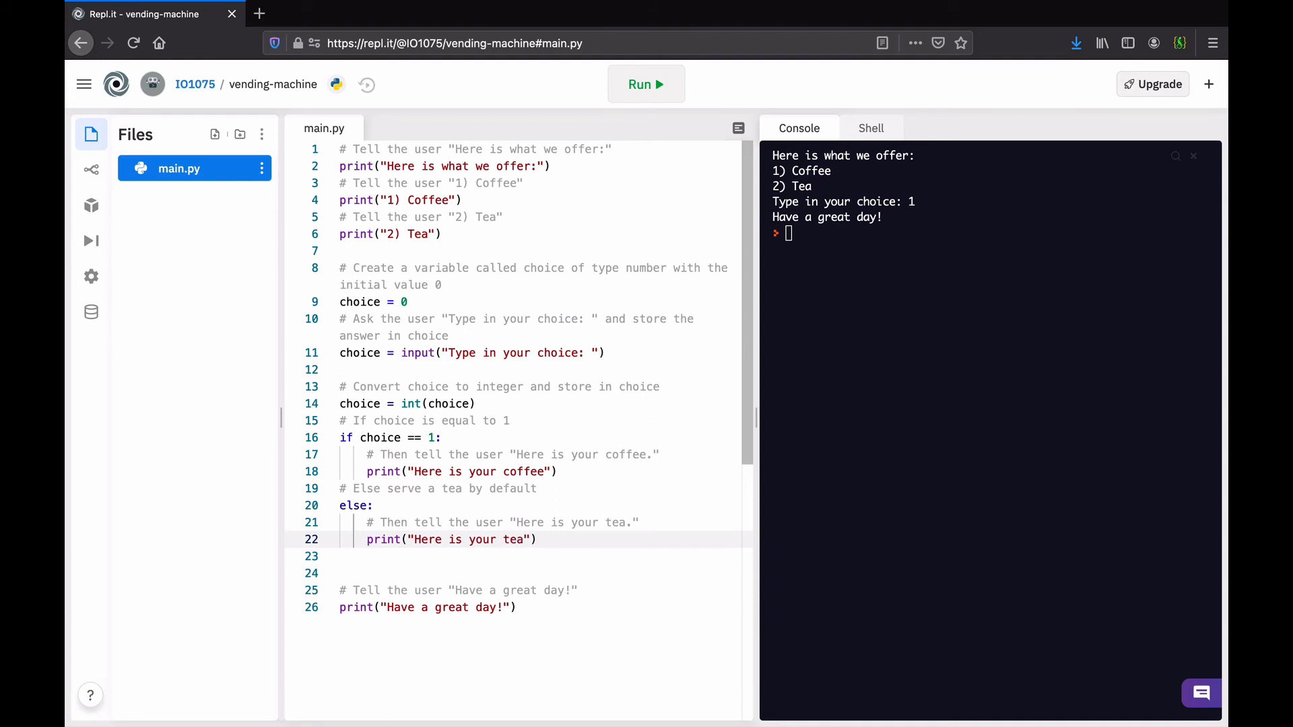
pyautogui.click(524, 539)
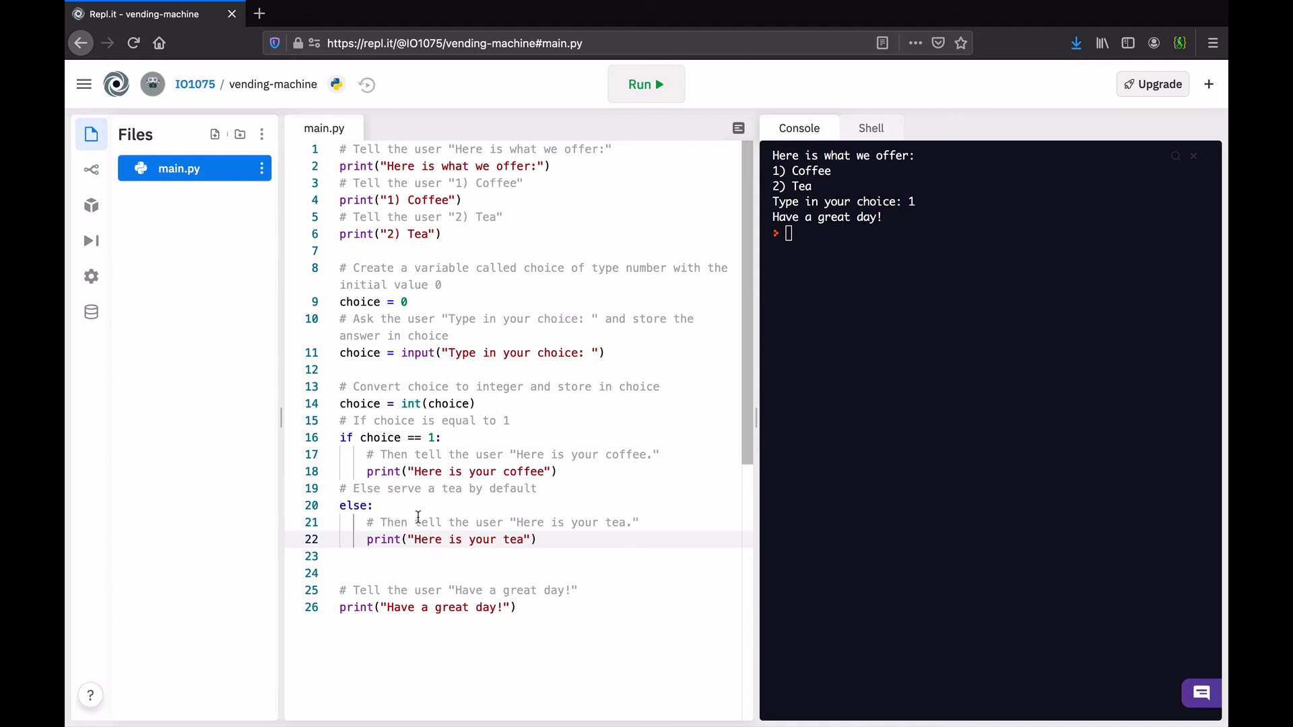
# Replace else with the condition if choice == 2 for the tea branch
pyautogui.click(417, 505)
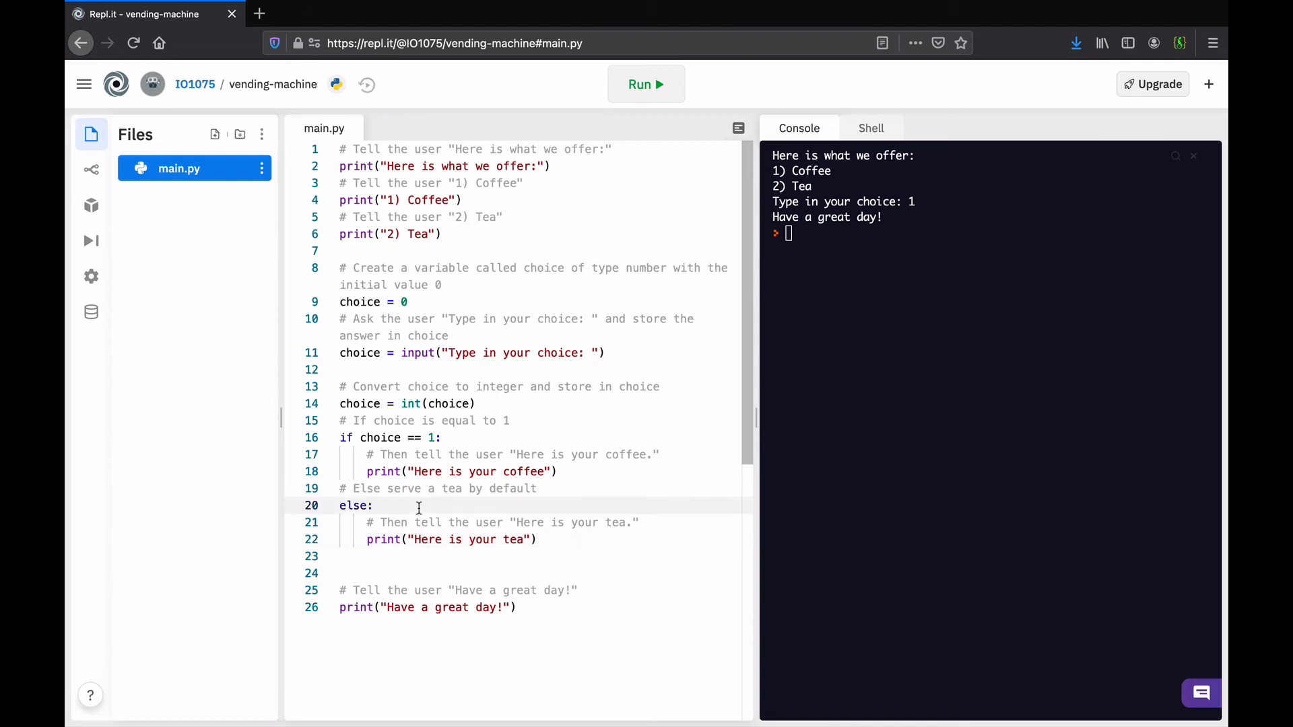
pyautogui.click(373, 506)
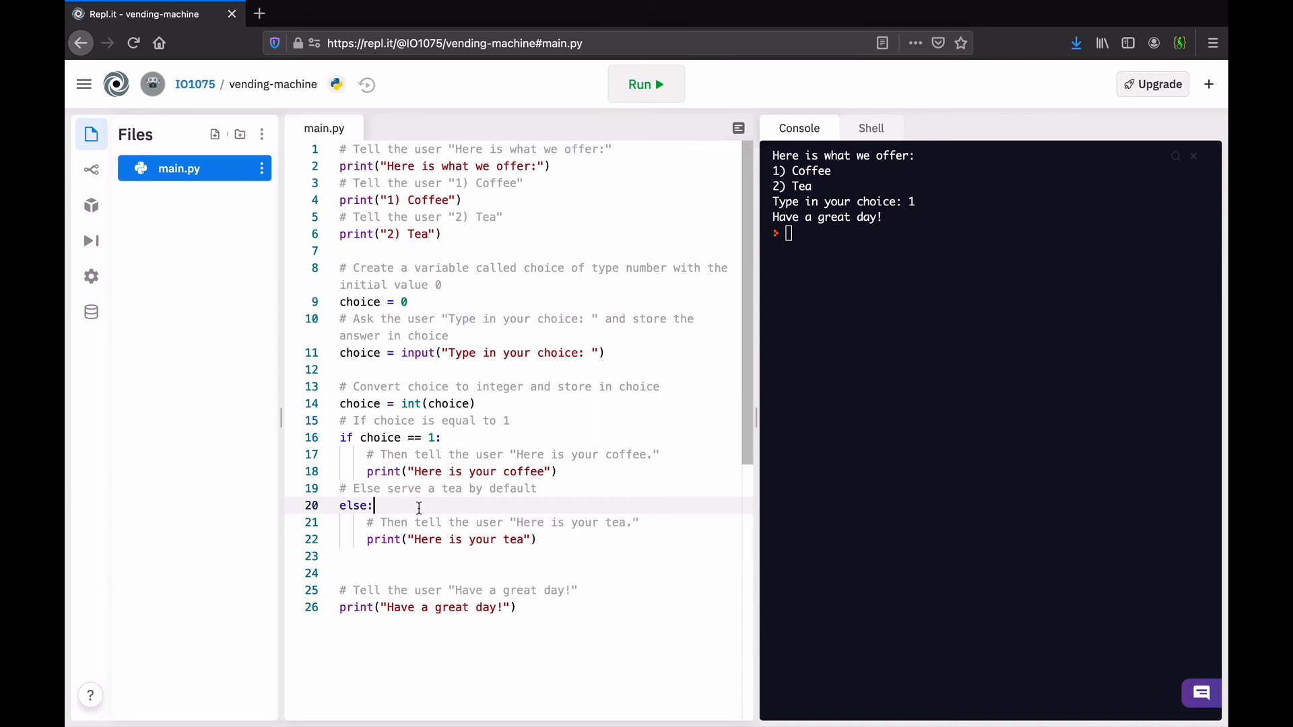
pyautogui.press('Backspace')
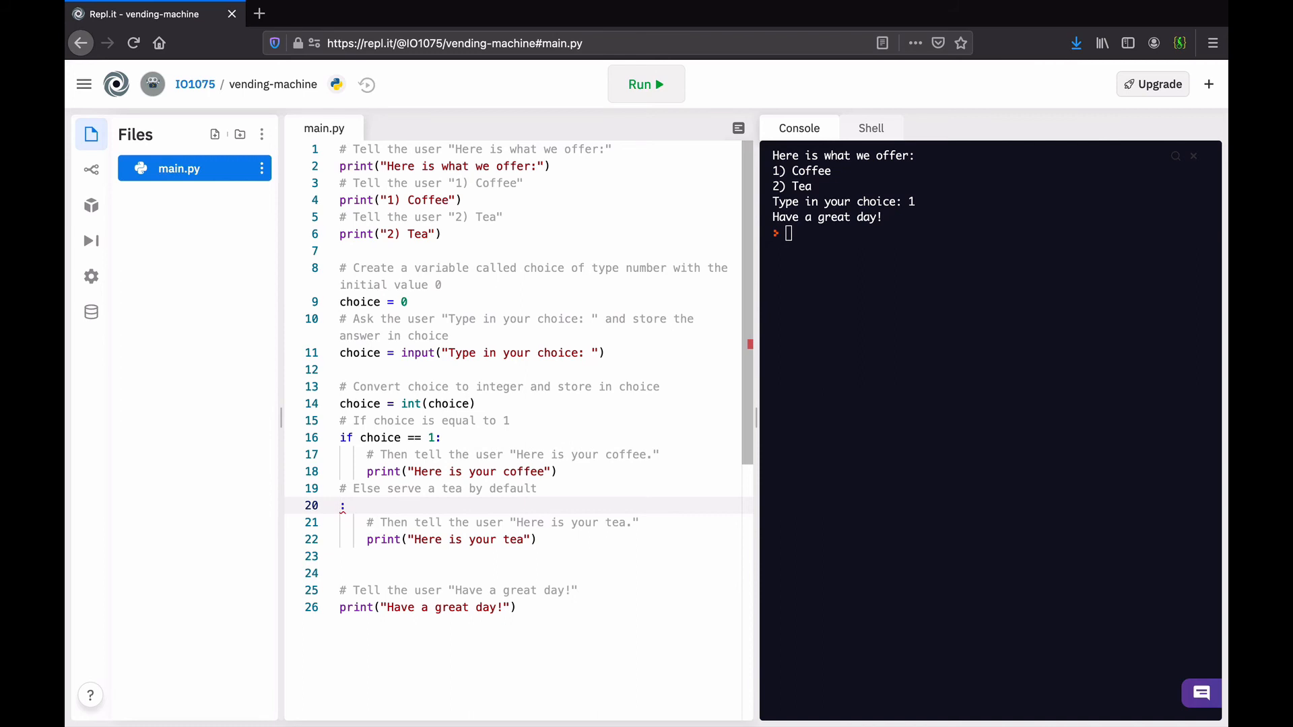
pyautogui.write('if')
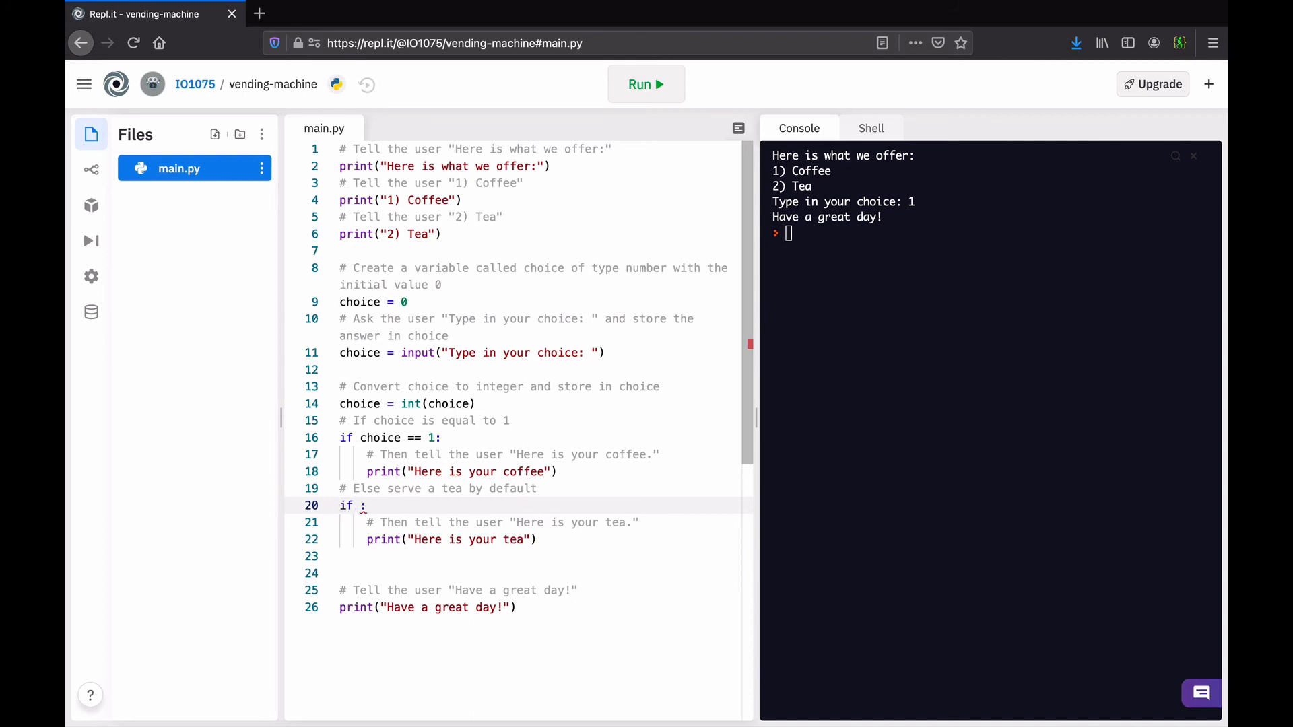
pyautogui.write('choice')
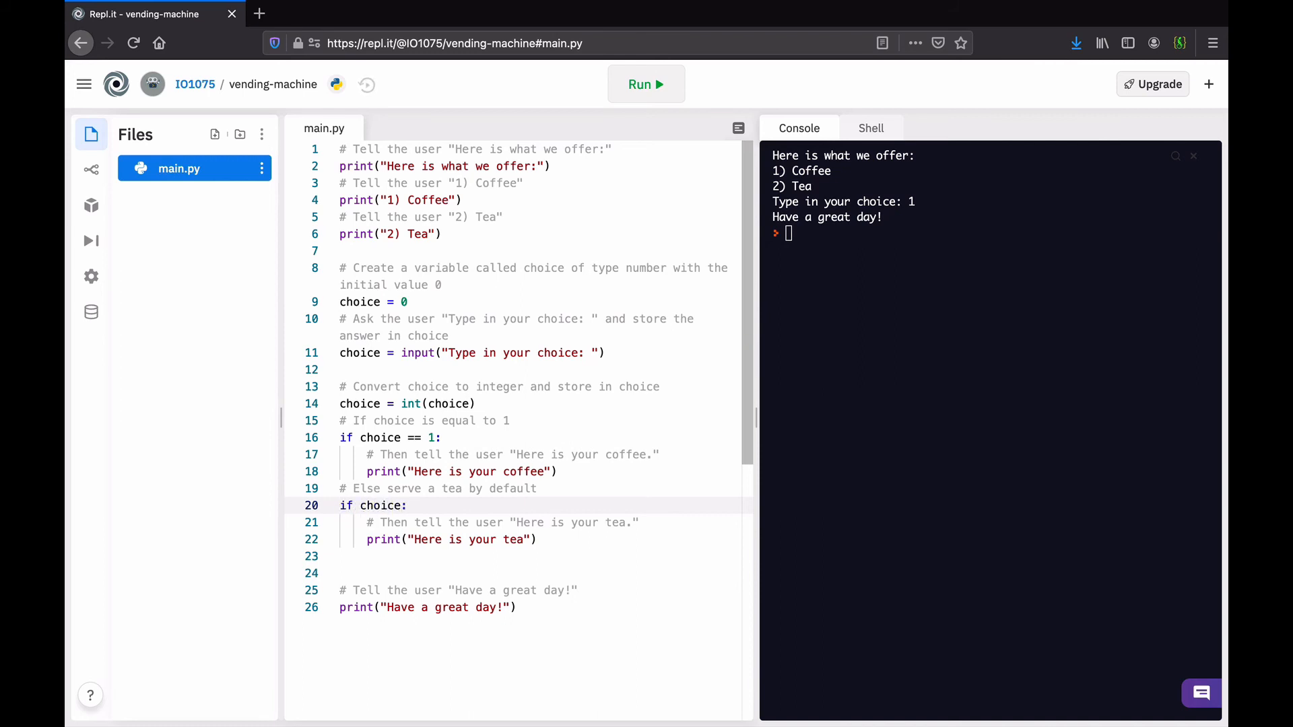
pyautogui.write('== 2')
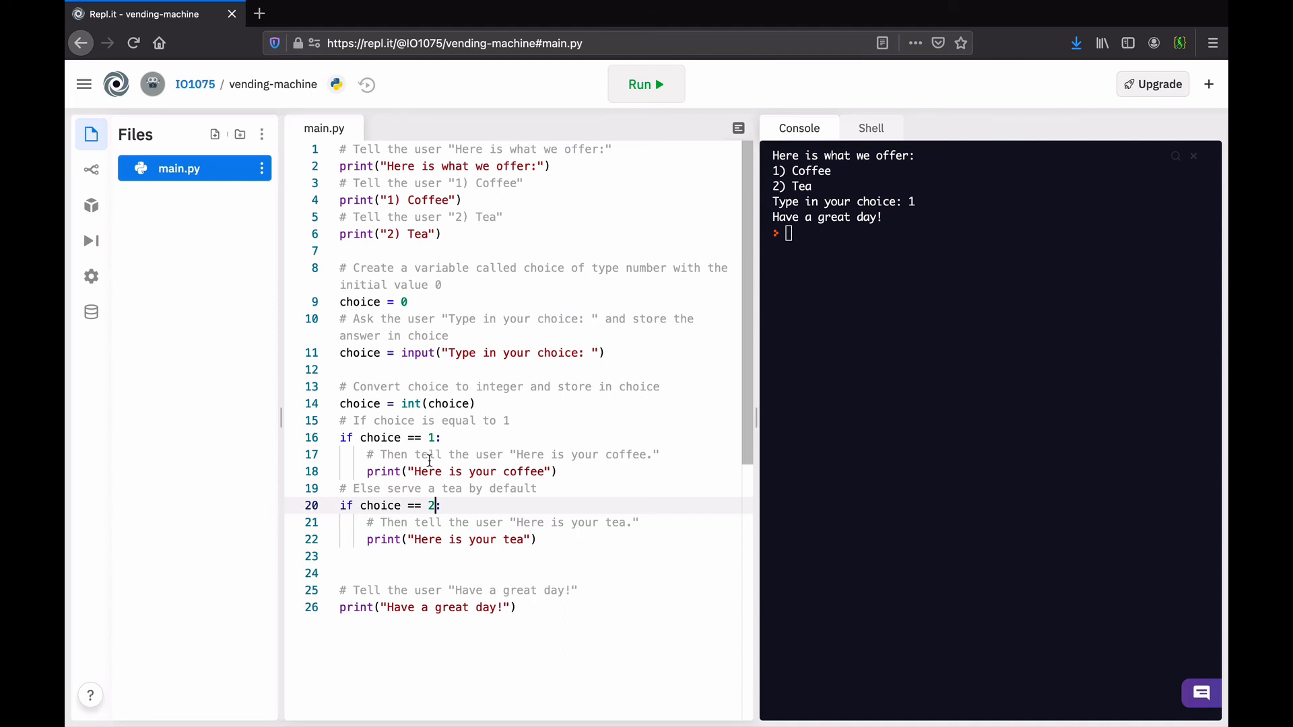
pyautogui.moveTo(427, 533)
pyautogui.write('el')
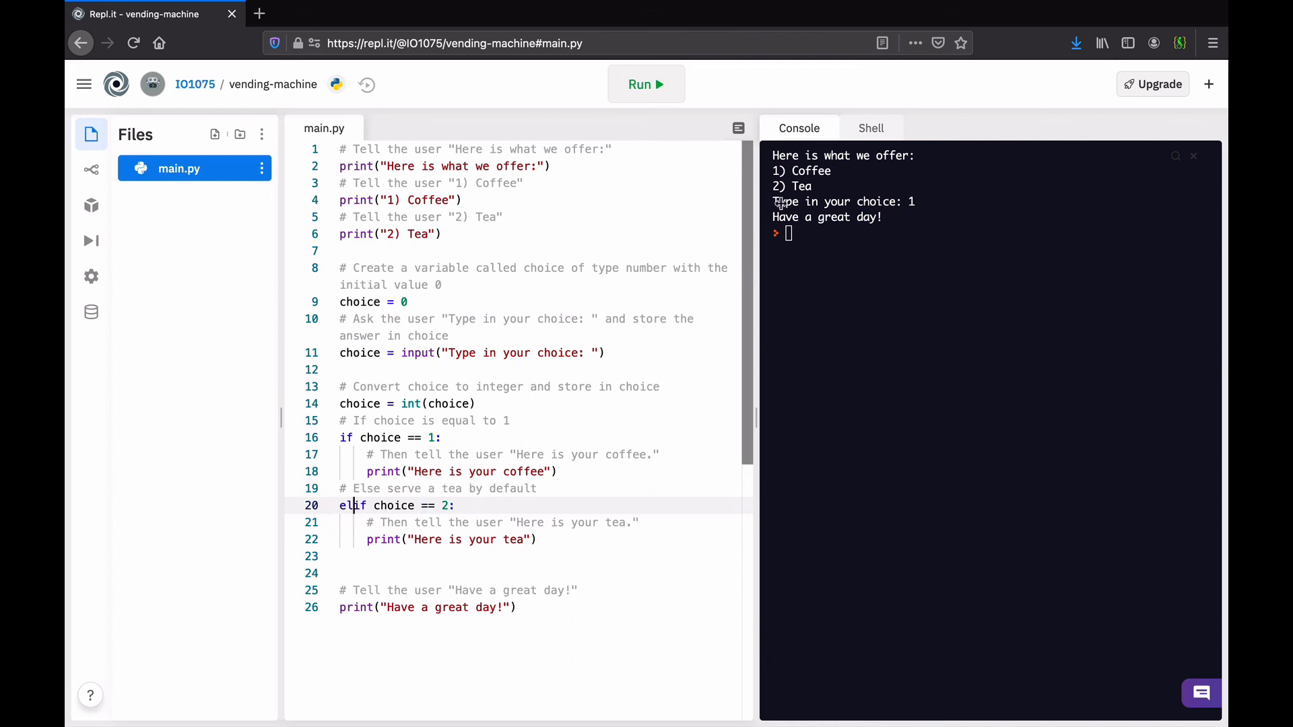
# Run the program with choice 2, printing "Here is your tea" then "Have a great day!"
pyautogui.click(645, 83)
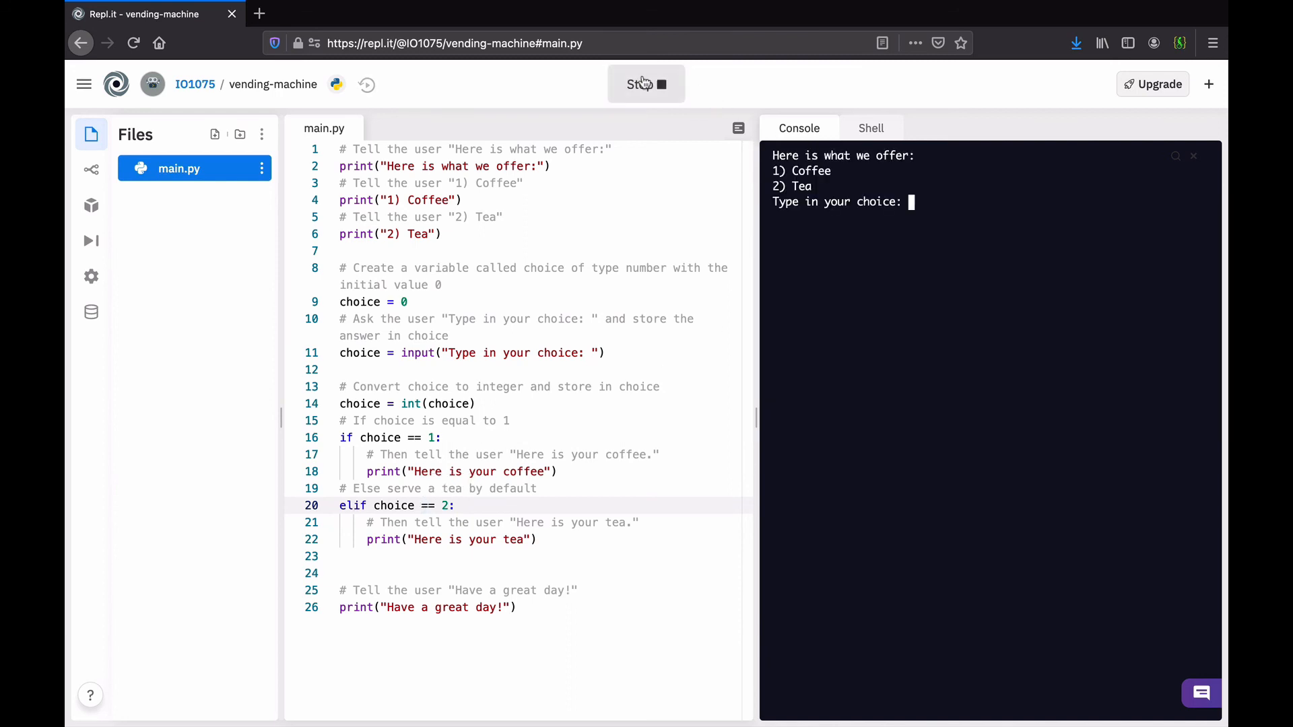
pyautogui.moveTo(842, 217)
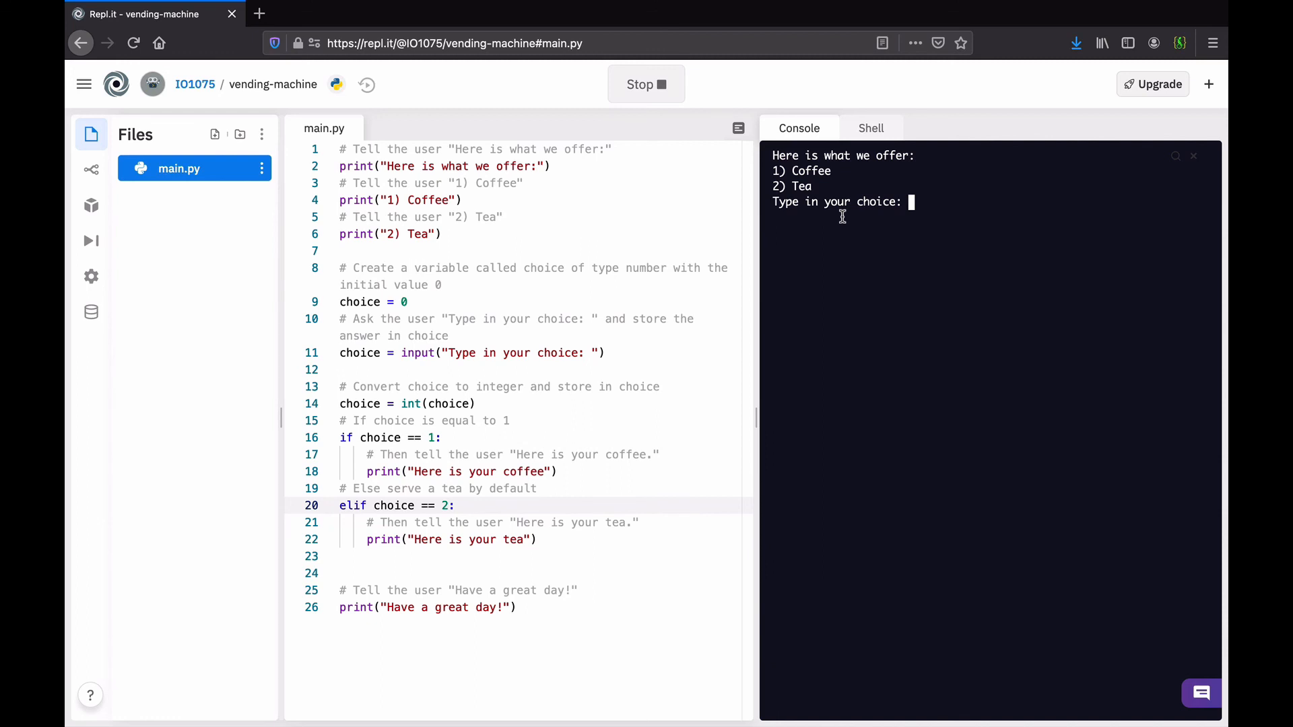
pyautogui.write('2')
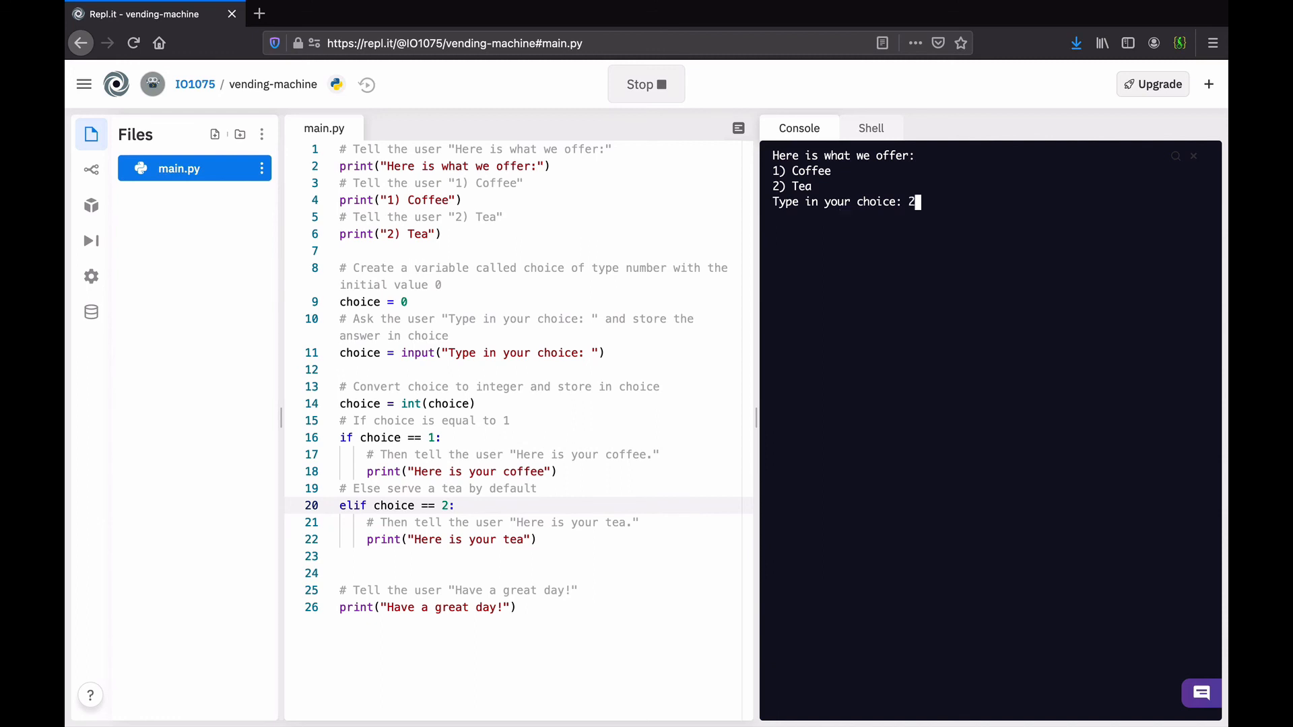
pyautogui.press('Return')
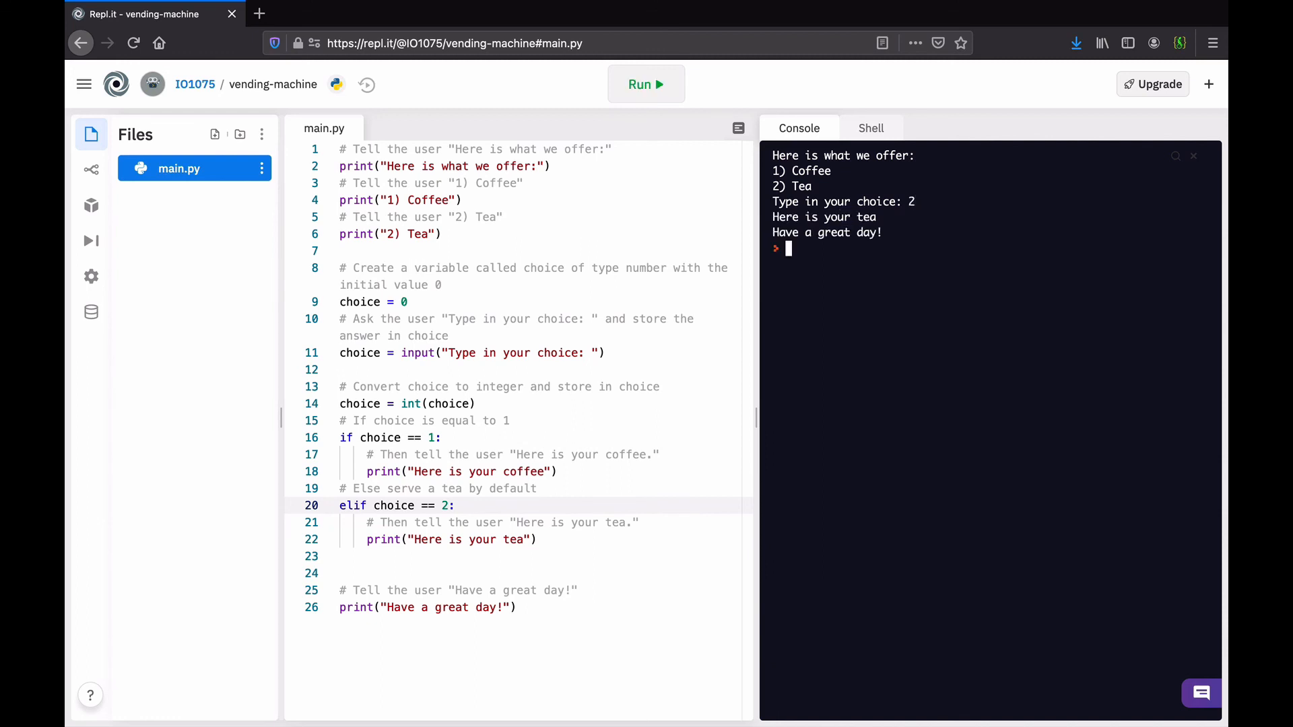